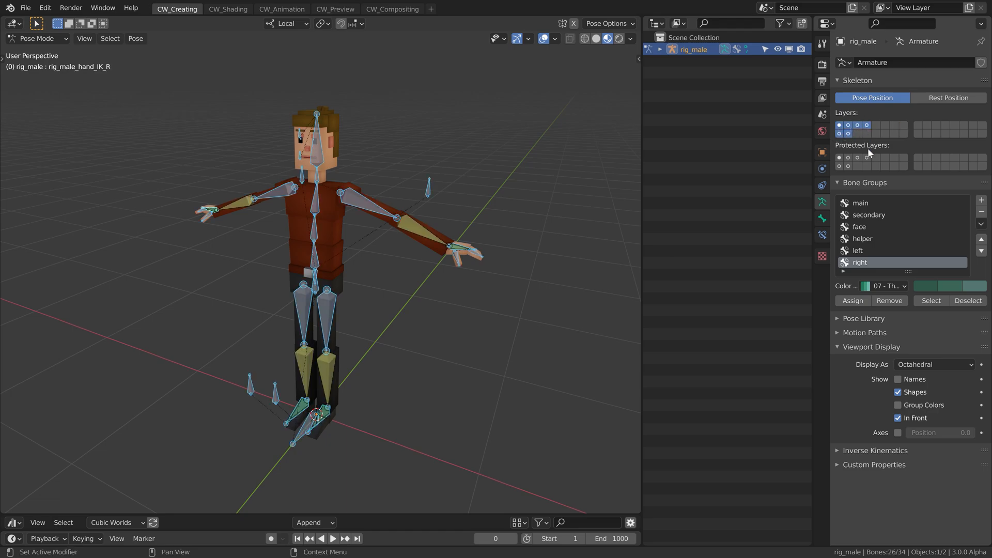
Step: Exclude the character collections so the viewport shows an empty scene
left_click(933, 363)
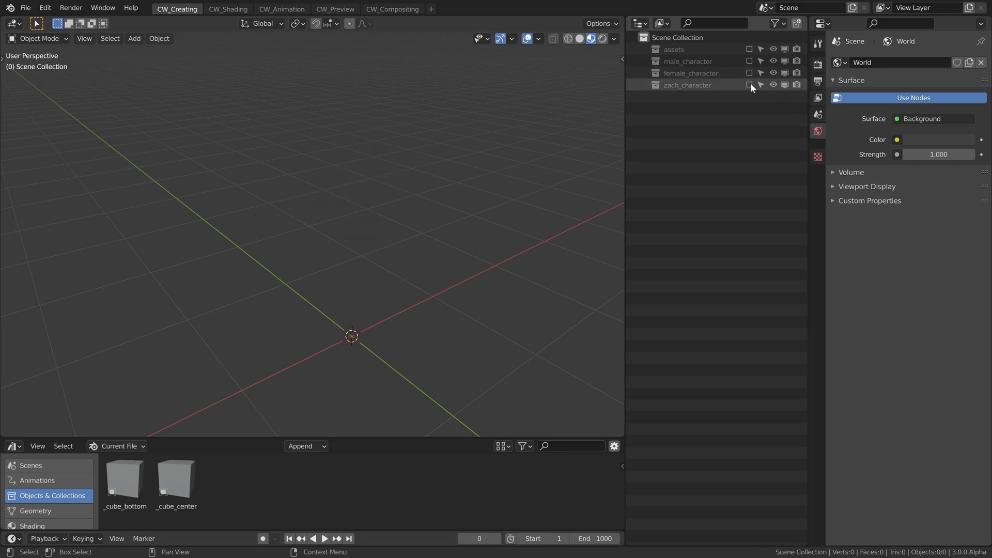
Step: Include male_character in the scene and pick the Cubic Worlds asset library
left_click(749, 61)
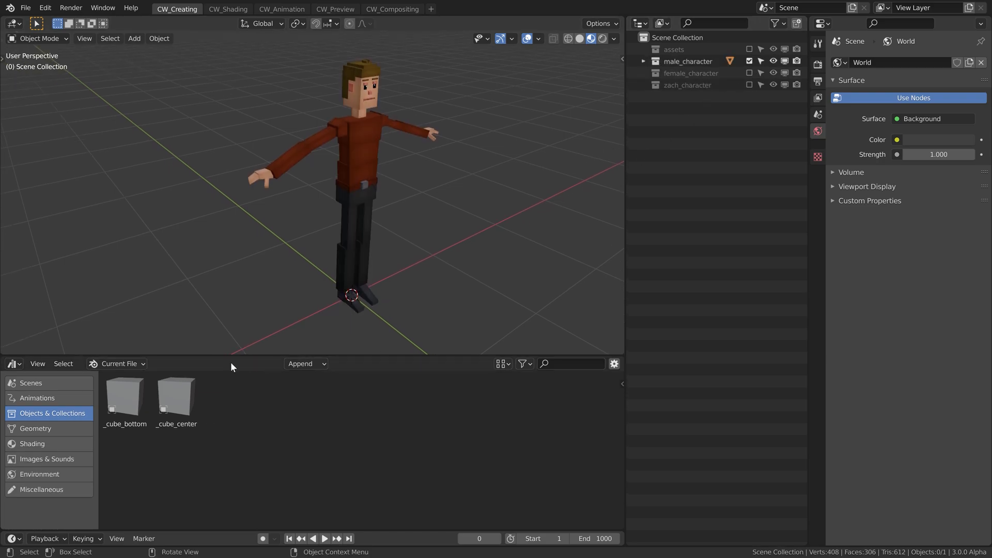
left_click(117, 363)
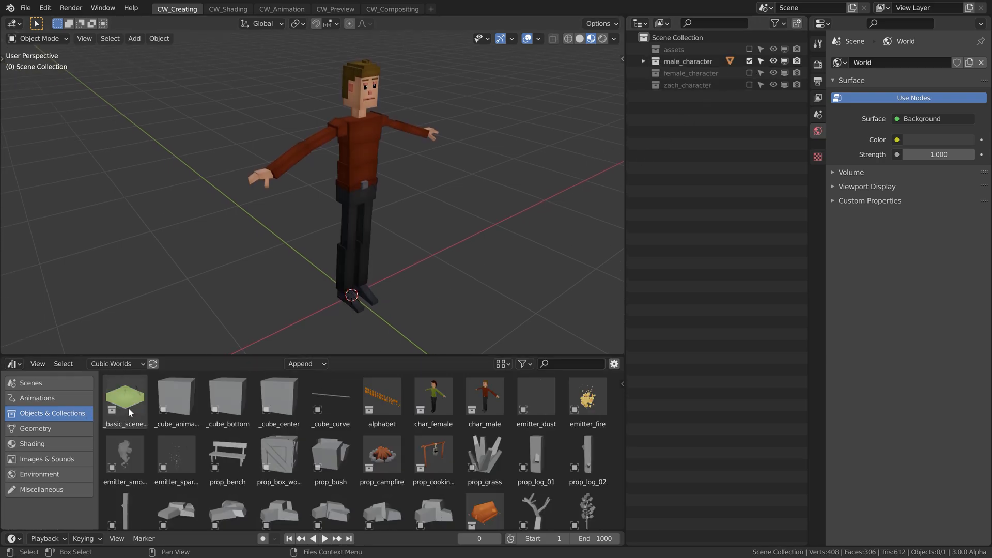
left_click(116, 363)
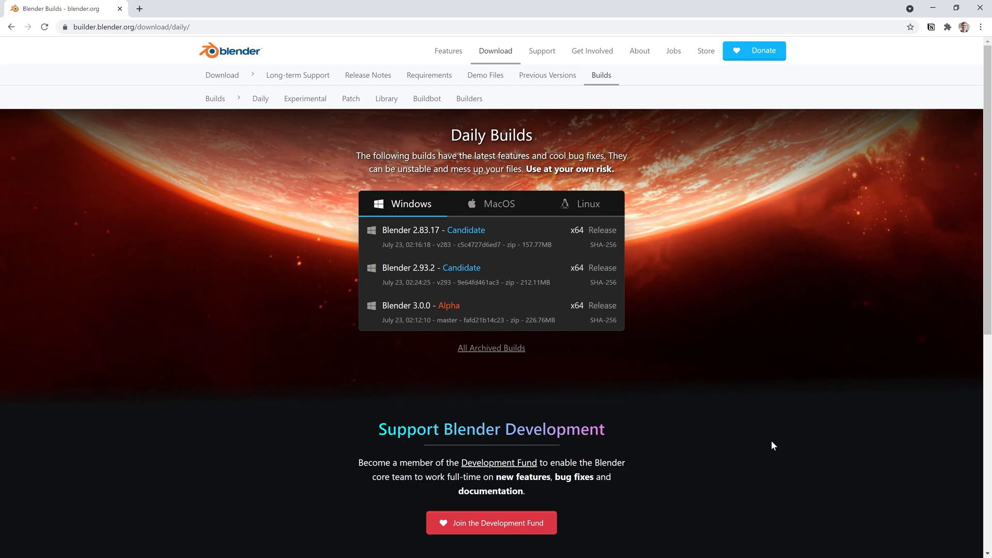
mouse_move(457, 327)
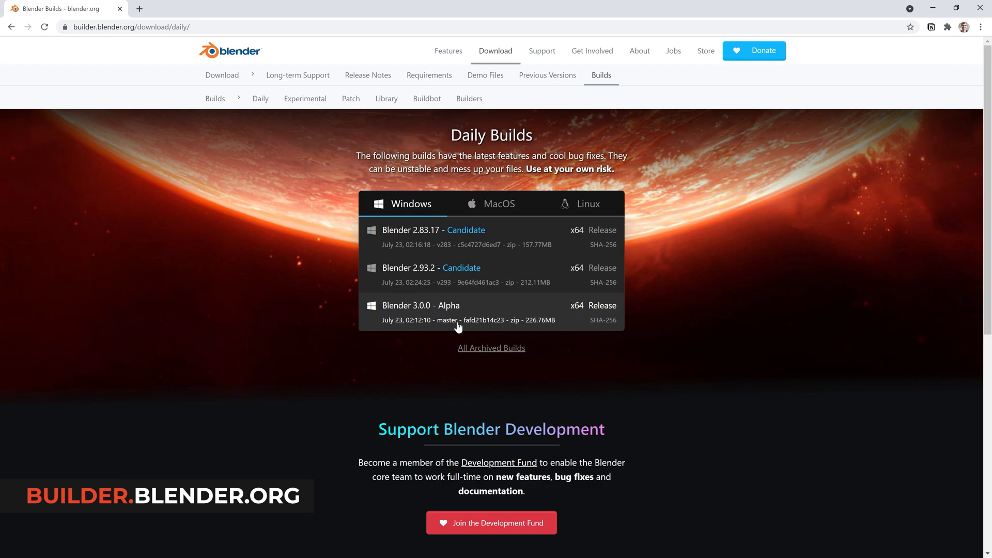
mouse_move(654, 326)
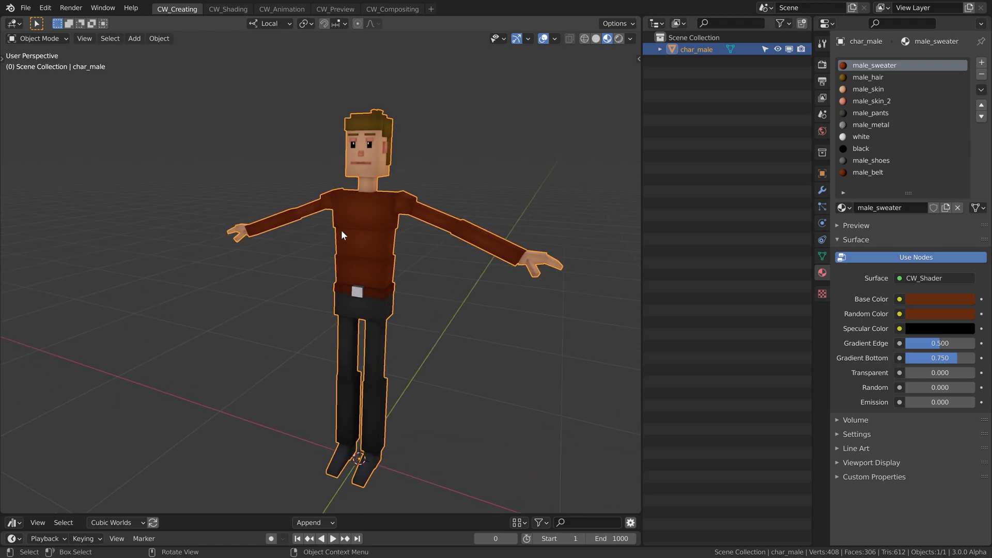
mouse_move(408, 211)
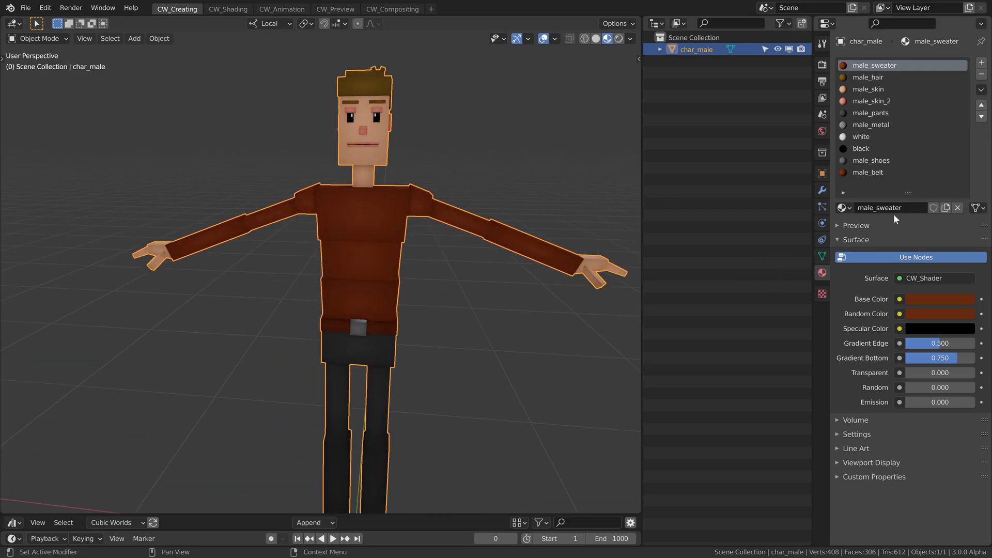
Step: Set the male_sweater Base Color to dark navy
left_click(939, 299)
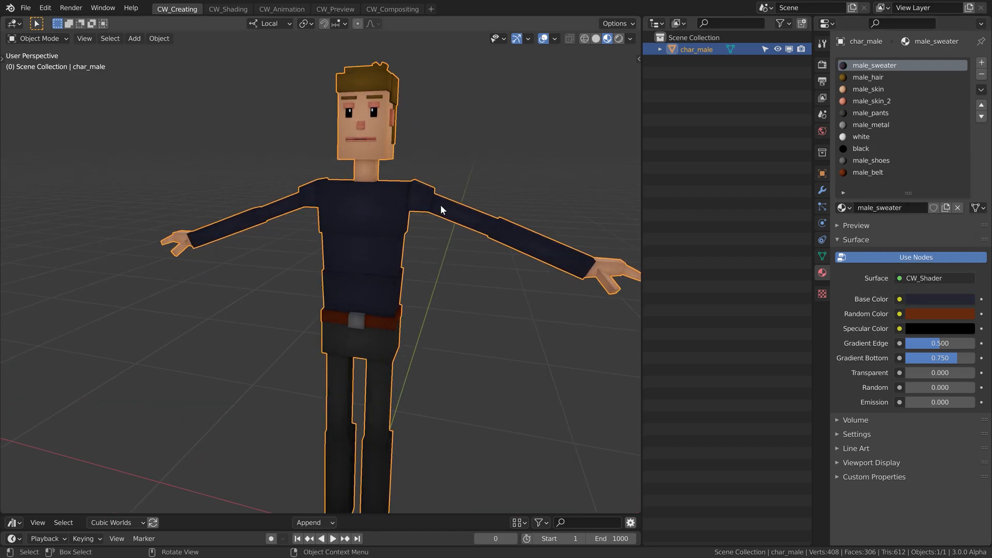
key("Tab")
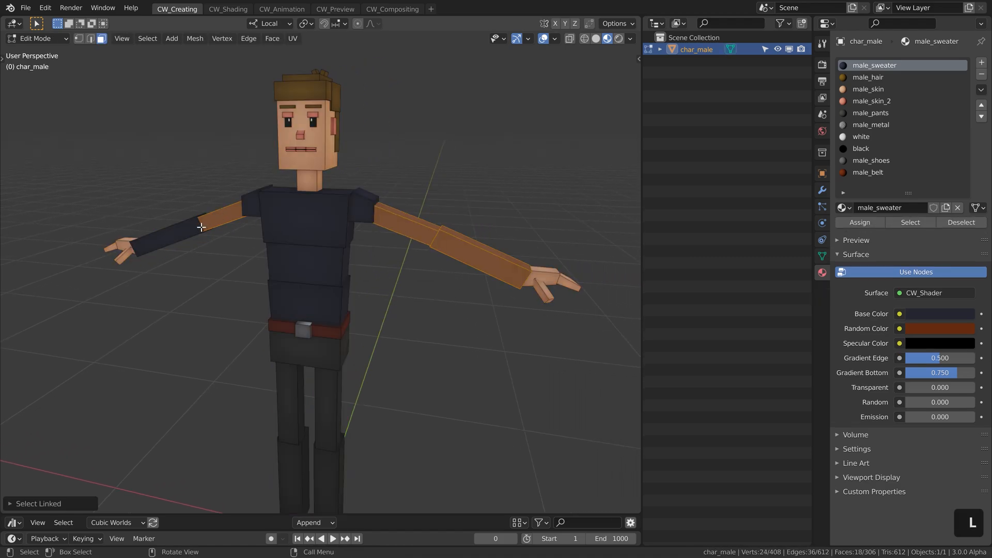
Step: Select the lower arm faces and assign male_skin for short sleeves
left_click(867, 88)
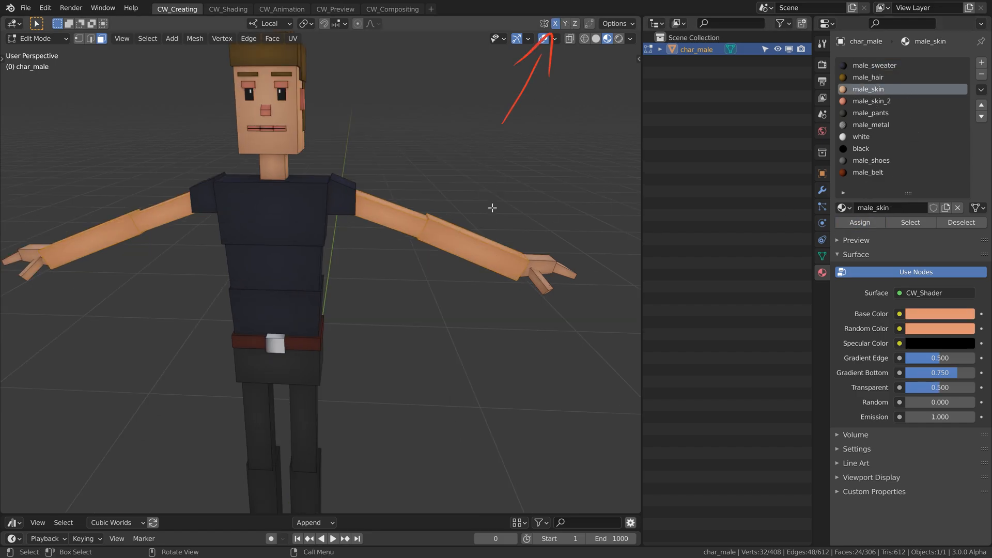
key("alt+a")
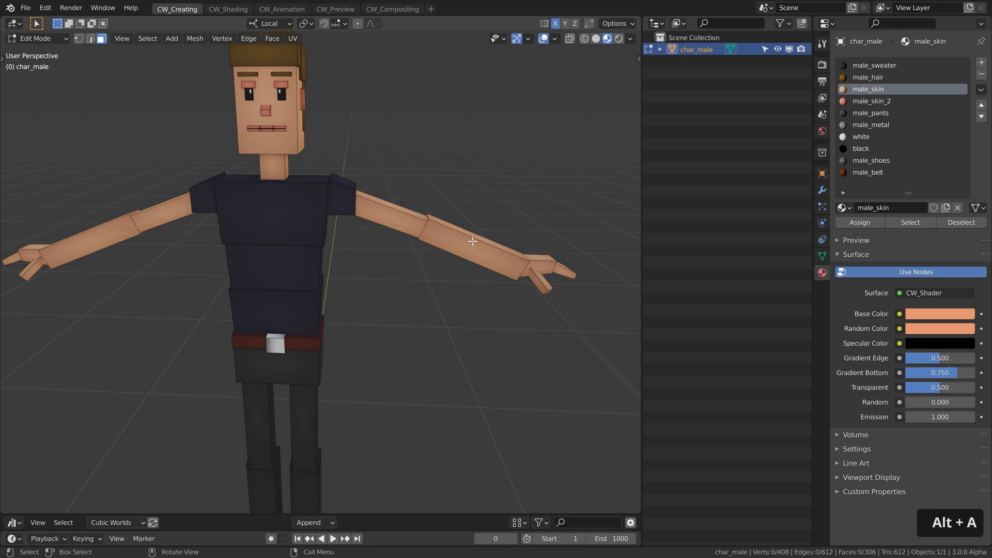
key("L")
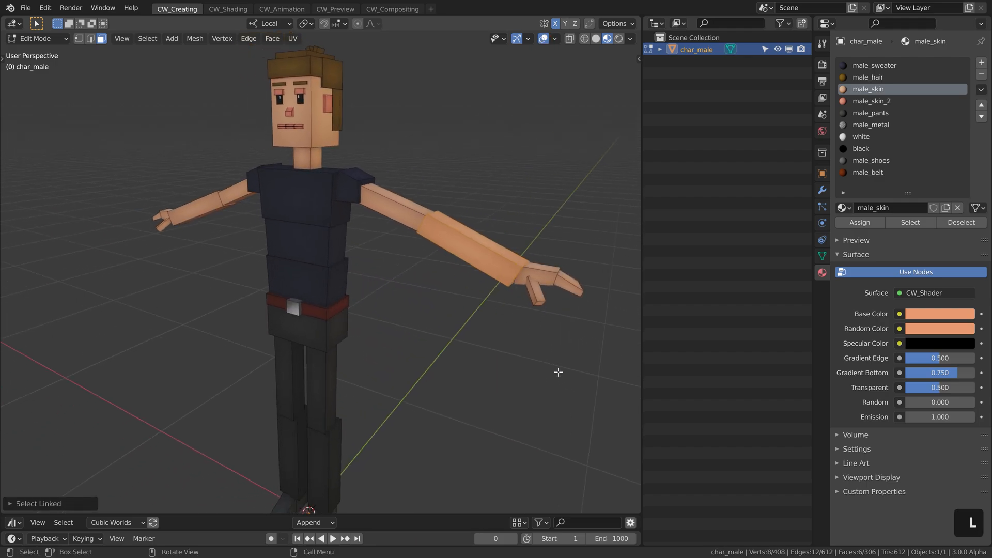
key("alt+s")
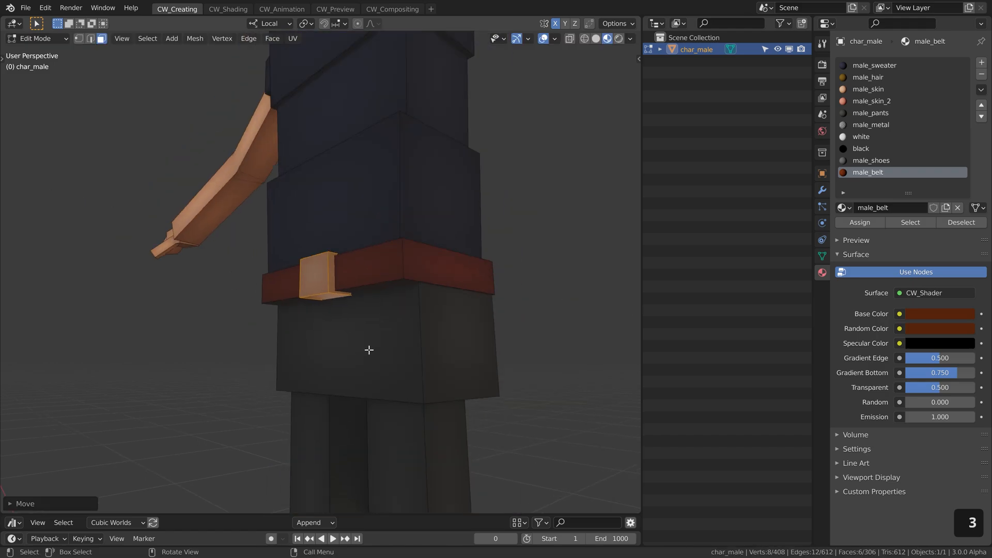
Step: Set the male_belt material's Base Color to near-black grey
left_click(870, 112)
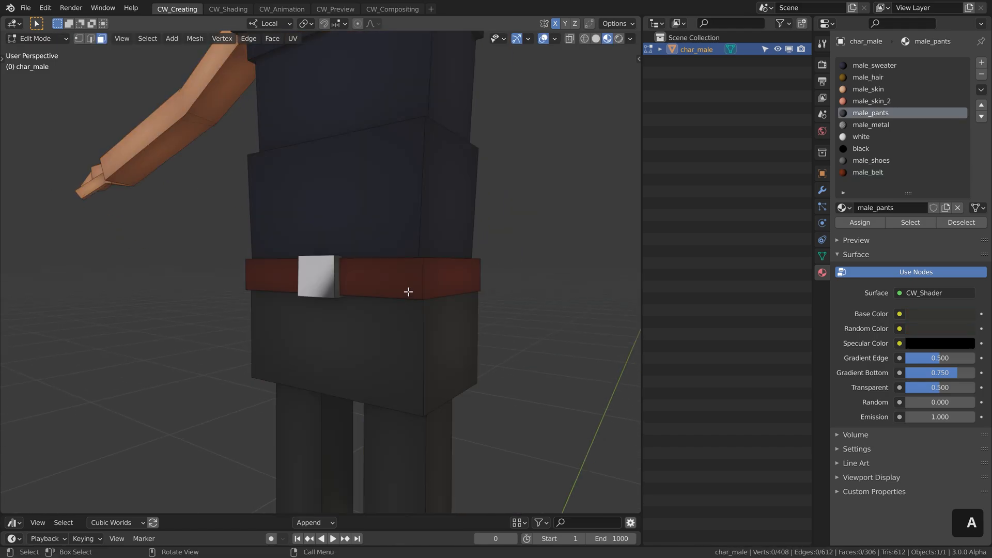
left_click(868, 172)
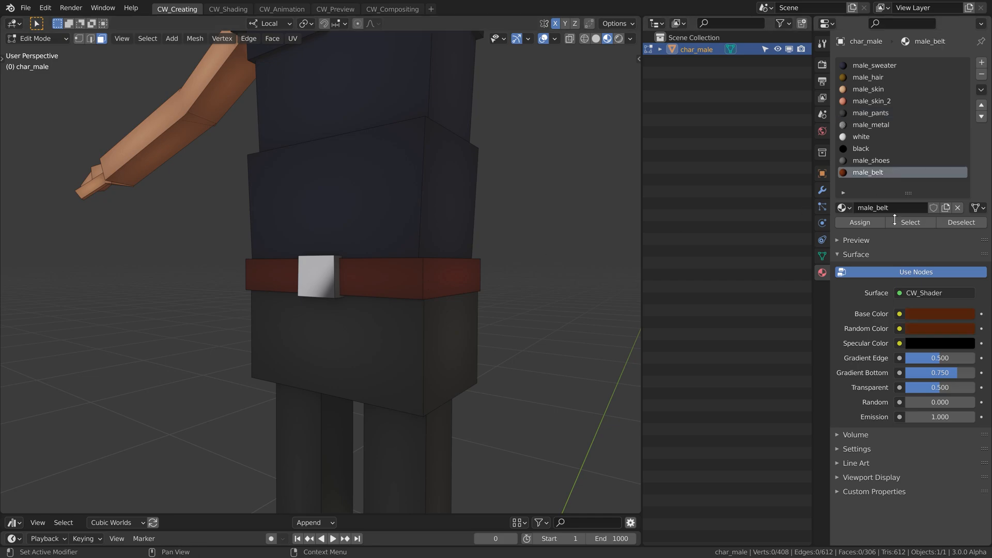
left_click(938, 313)
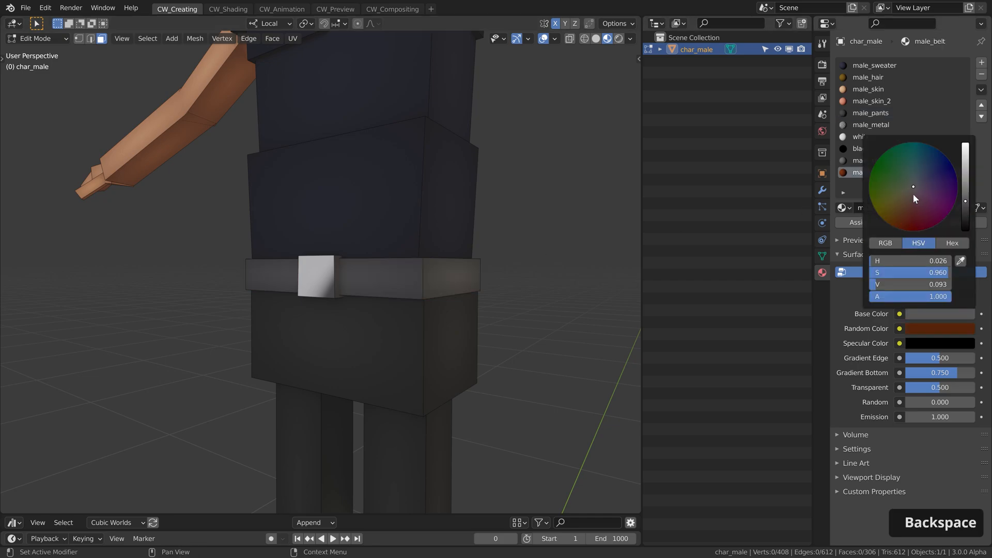
left_click(913, 187)
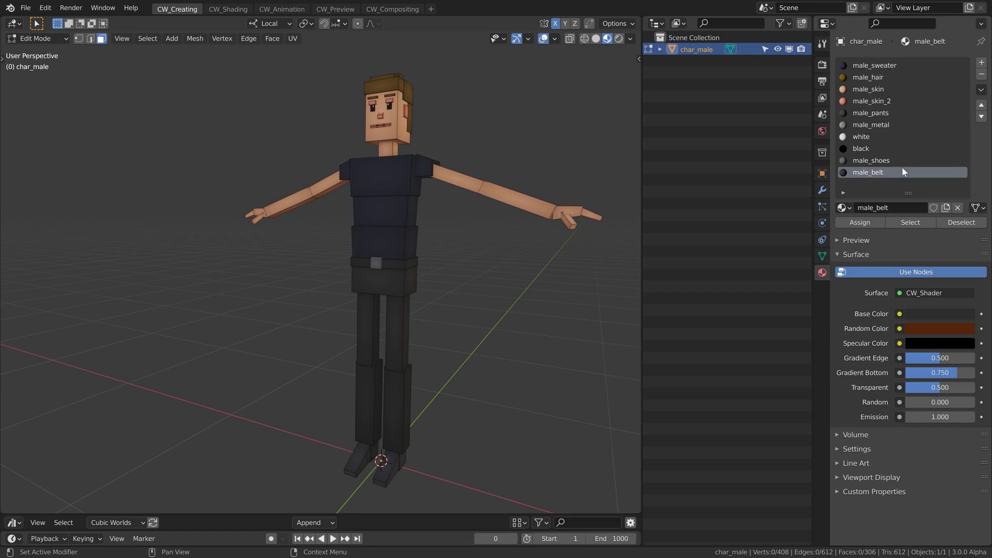
mouse_move(882, 150)
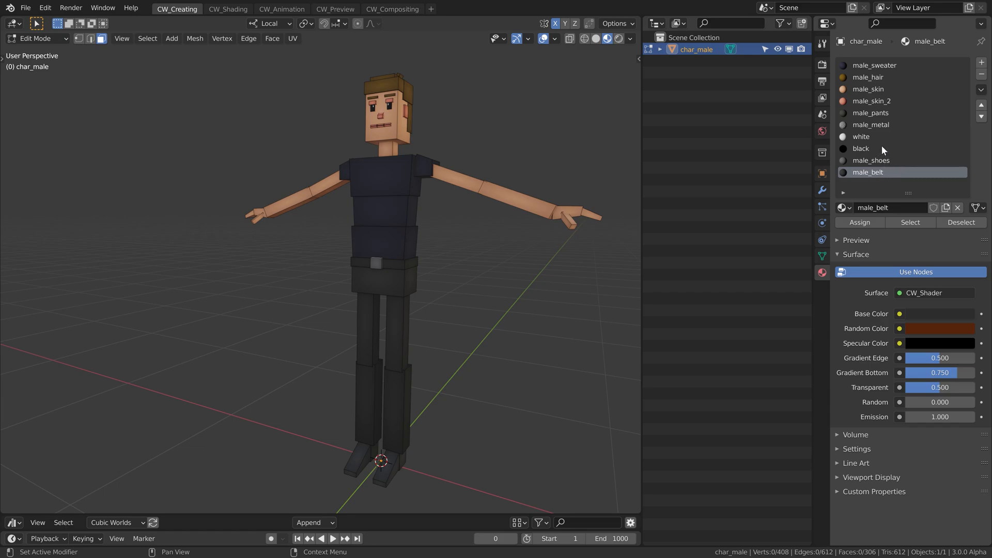
Step: Assign male_skin to the lower leg faces so shins show below the light-blue shorts
left_click(872, 113)
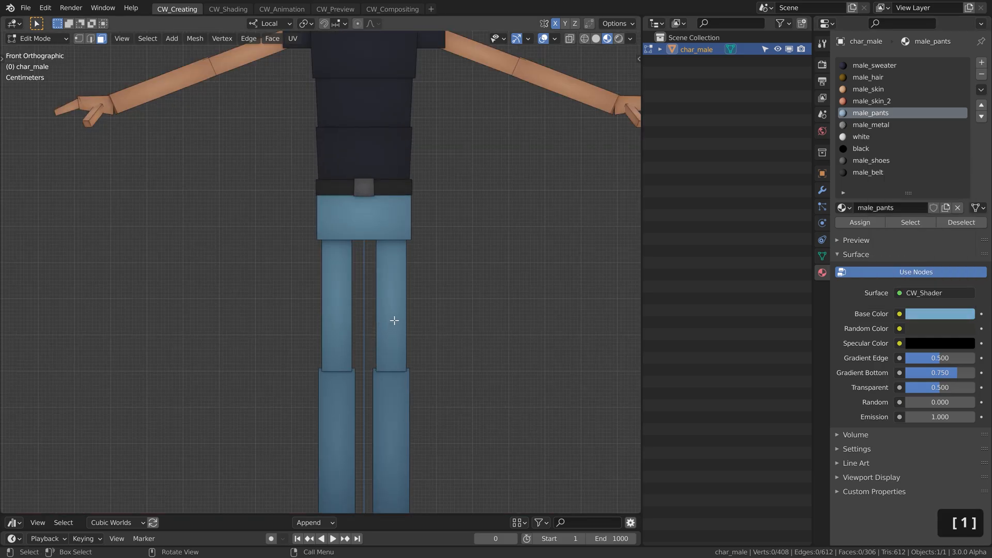
scroll("down", 3)
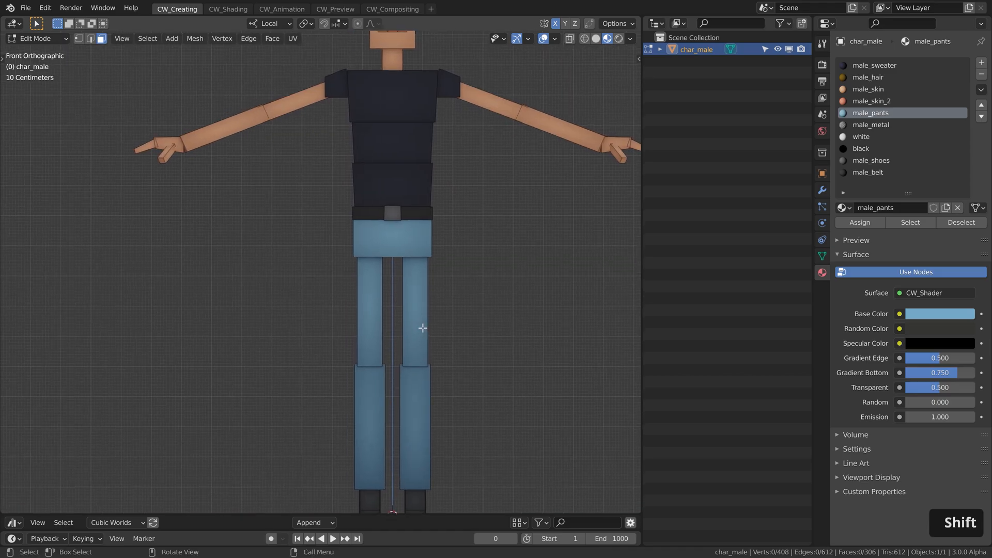
key("l")
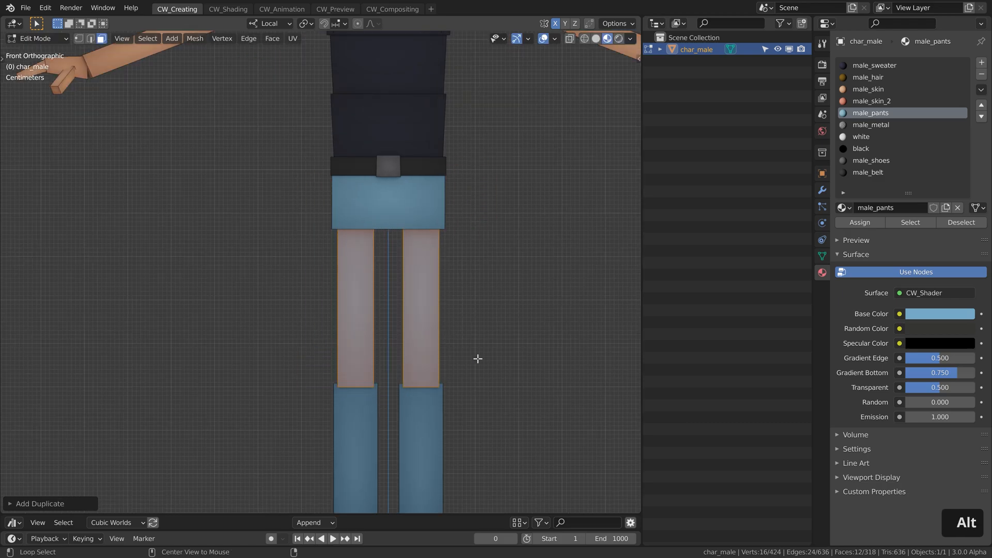
key("alt+s")
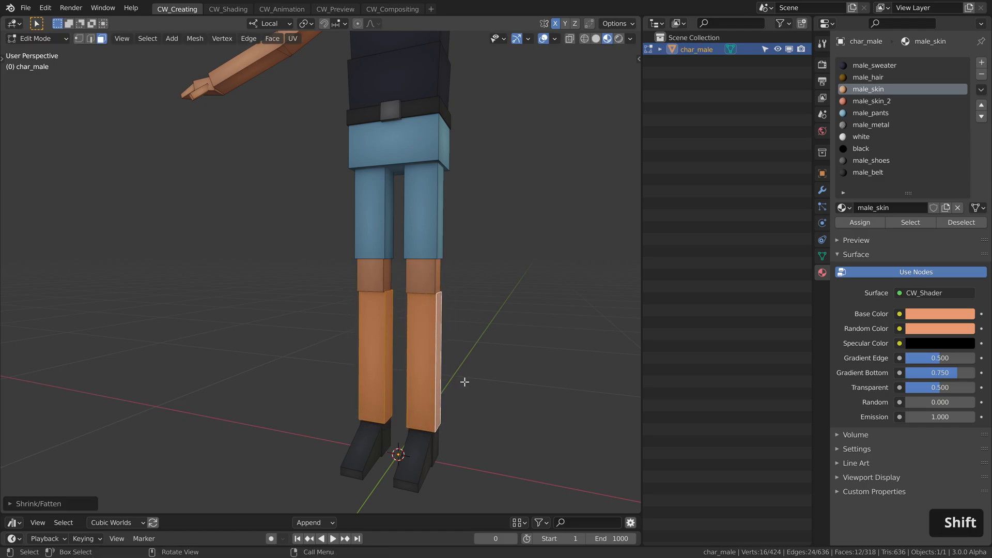
key("Tab")
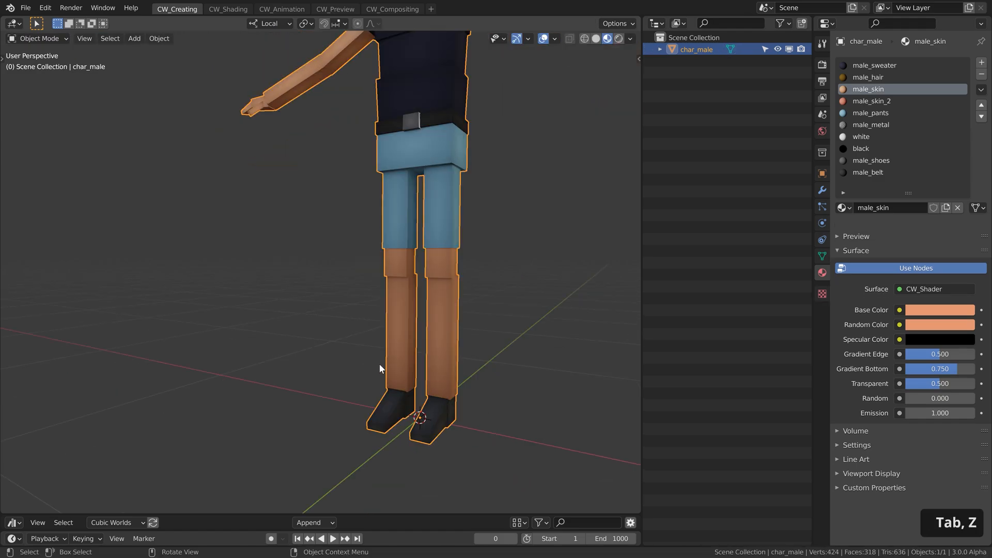
Step: Duplicate and scale the shoe bottoms into soles with a white male_shoes_2 material
left_click(939, 309)
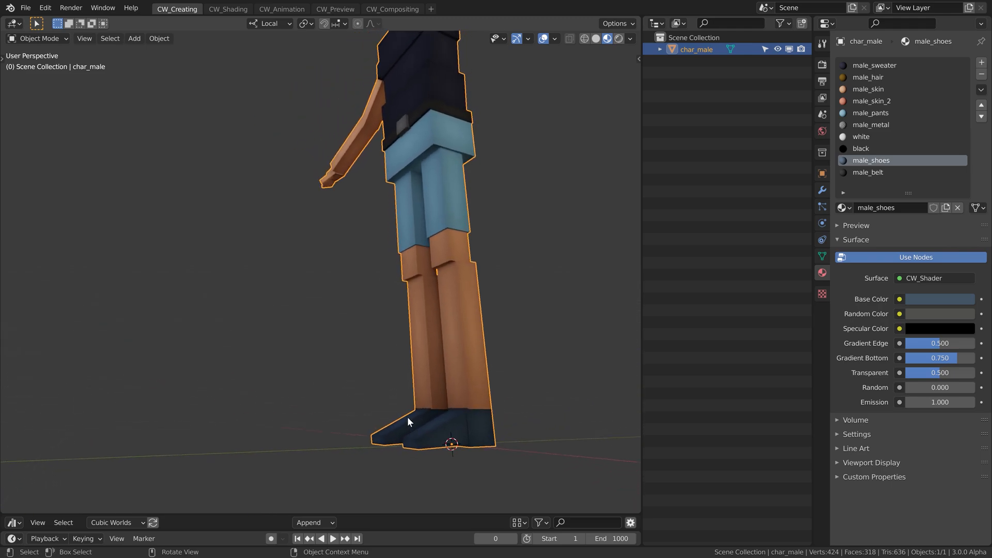
key("Tab")
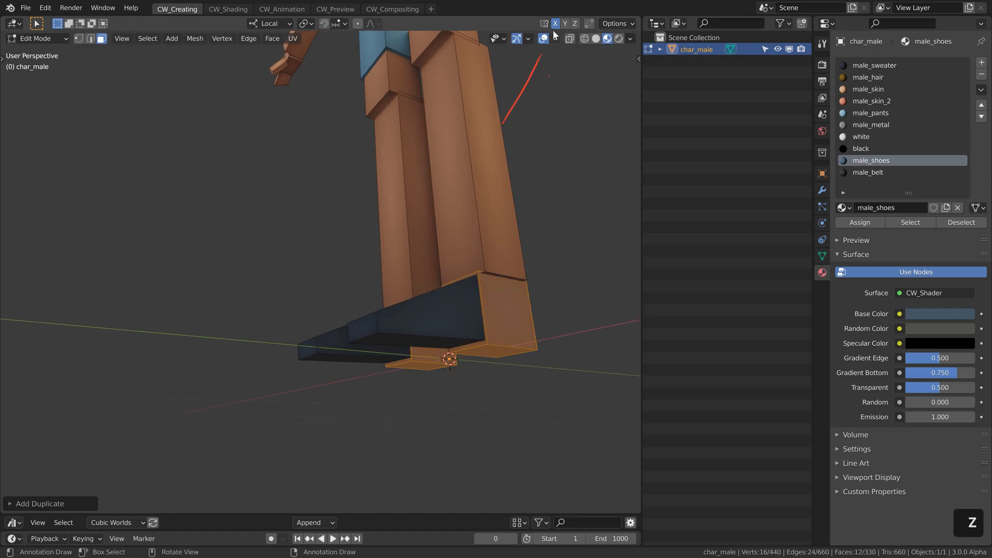
key("s")
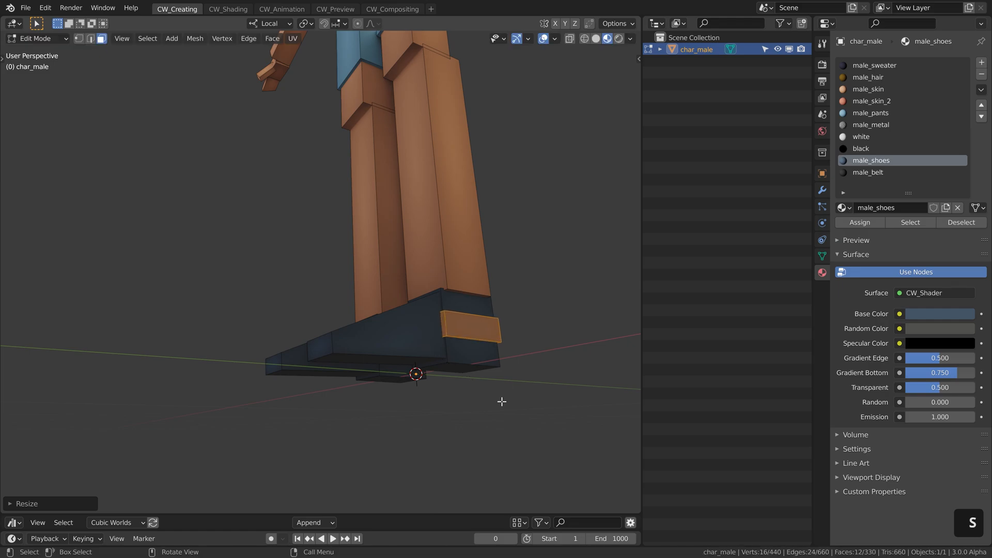
key("shift+d")
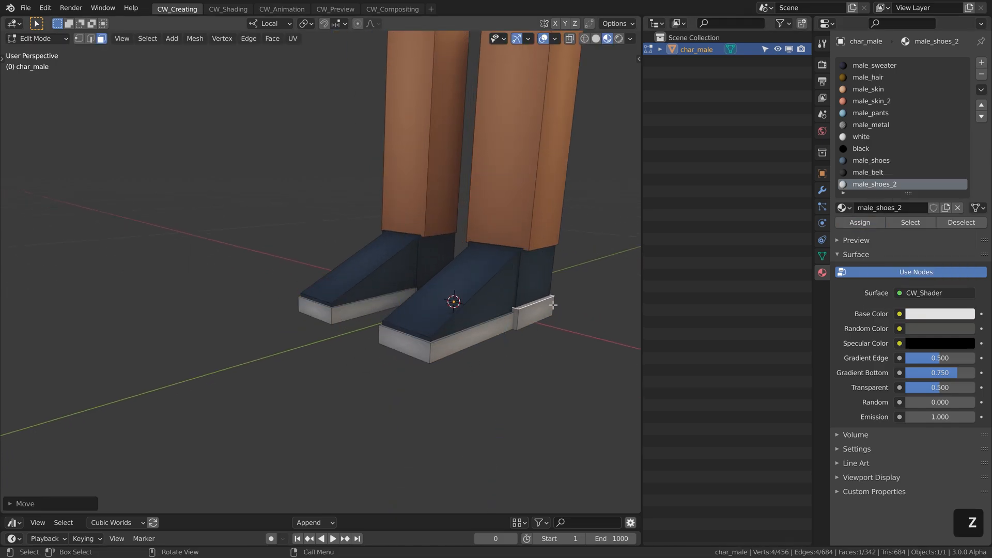
key("Tab")
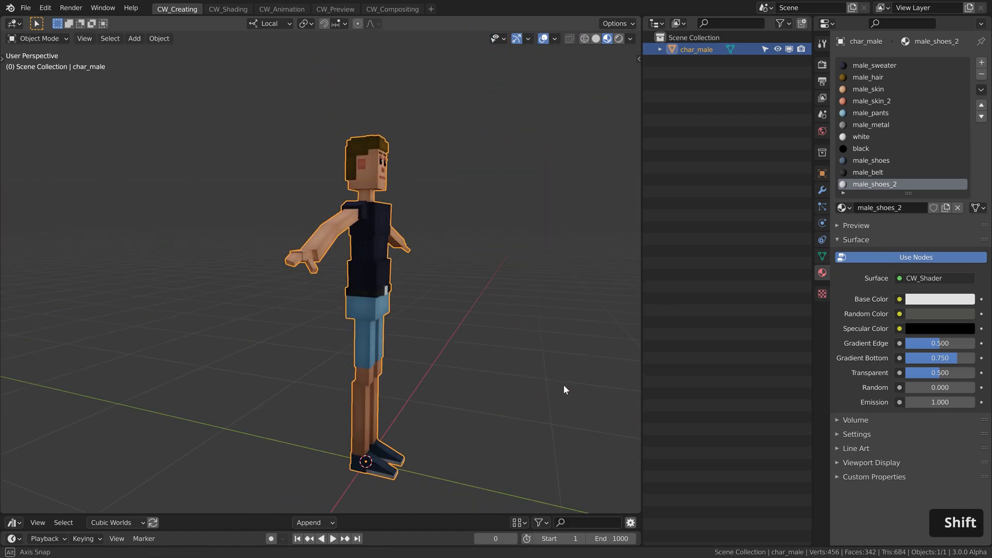
left_click(874, 64)
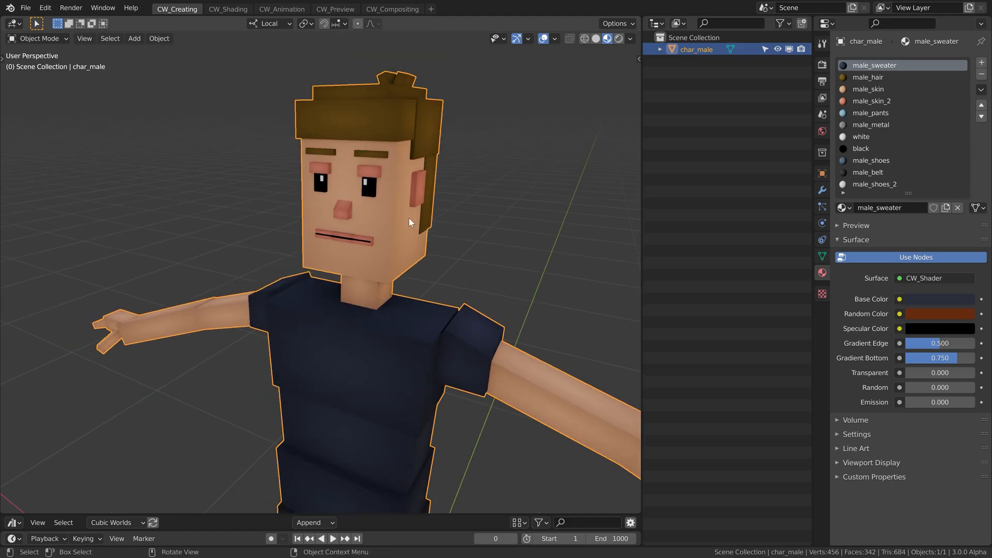
Step: Duplicate and scale hair blocks into a beard along the jaw and chin
key("Tab")
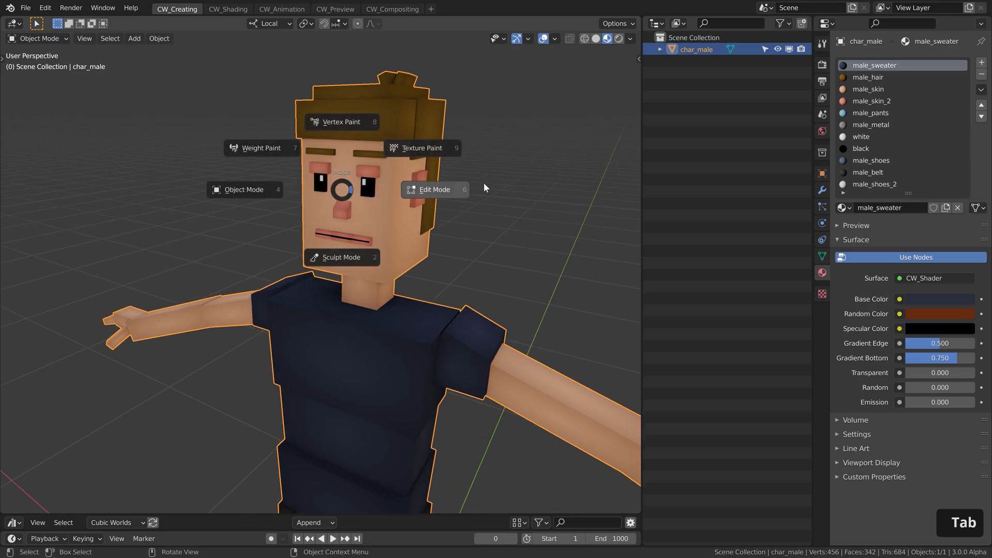
left_click(434, 189)
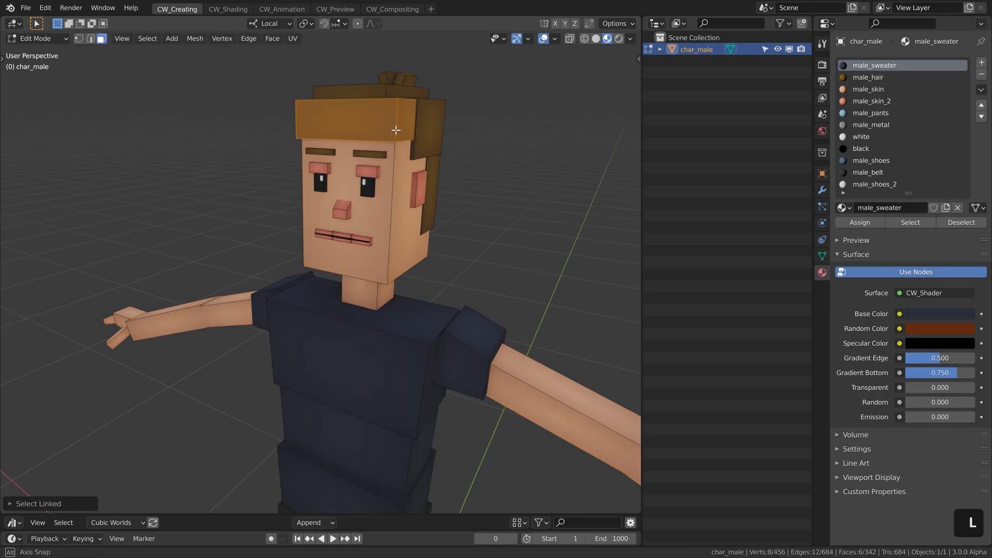
key("Shift+D")
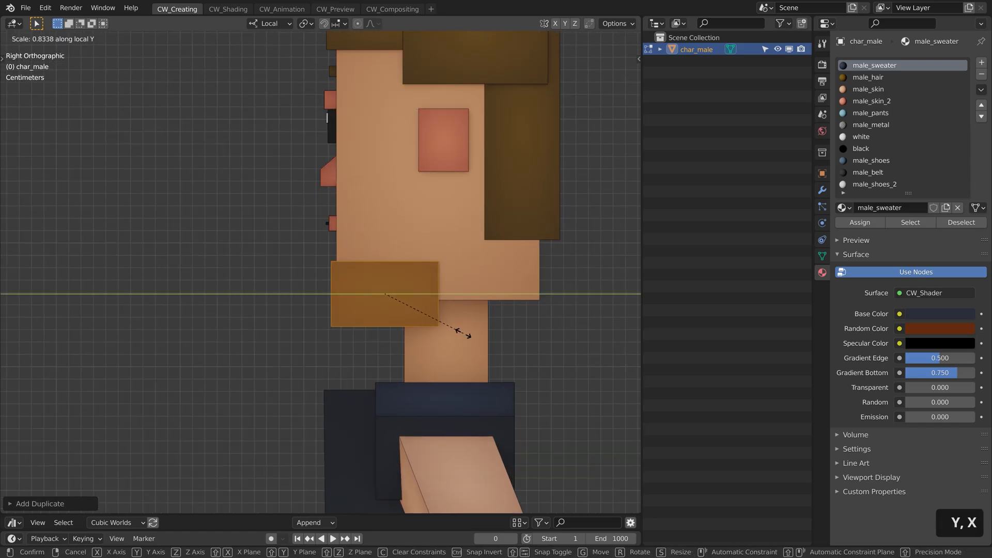
key("z")
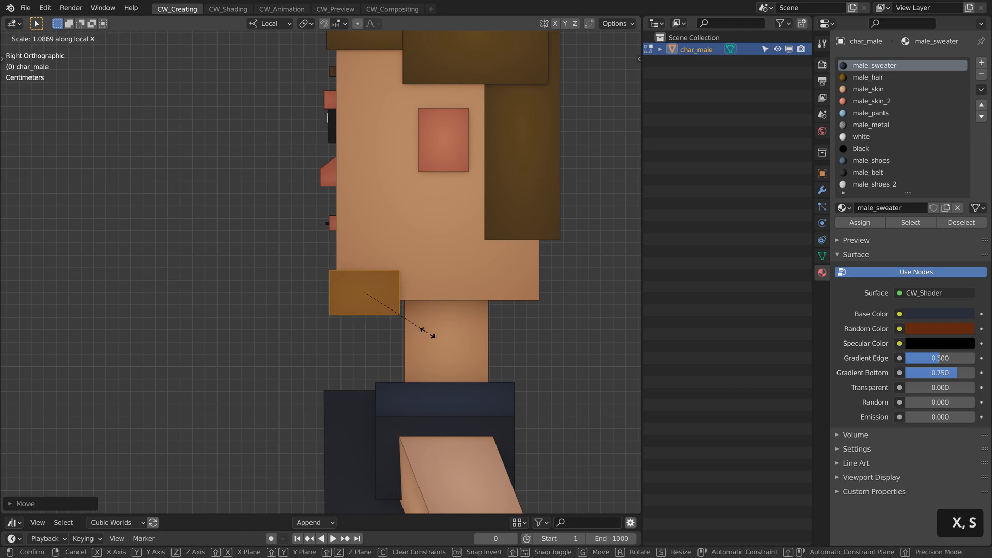
left_click(437, 322)
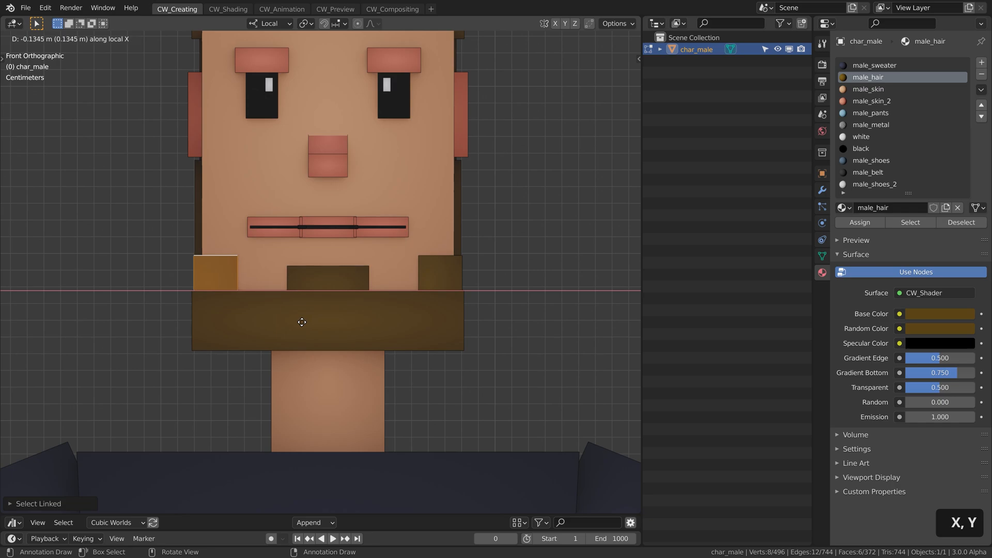
Step: Leave Edit Mode and place _cube_bottom from the Cubic Worlds assets in the scene
key("Tab")
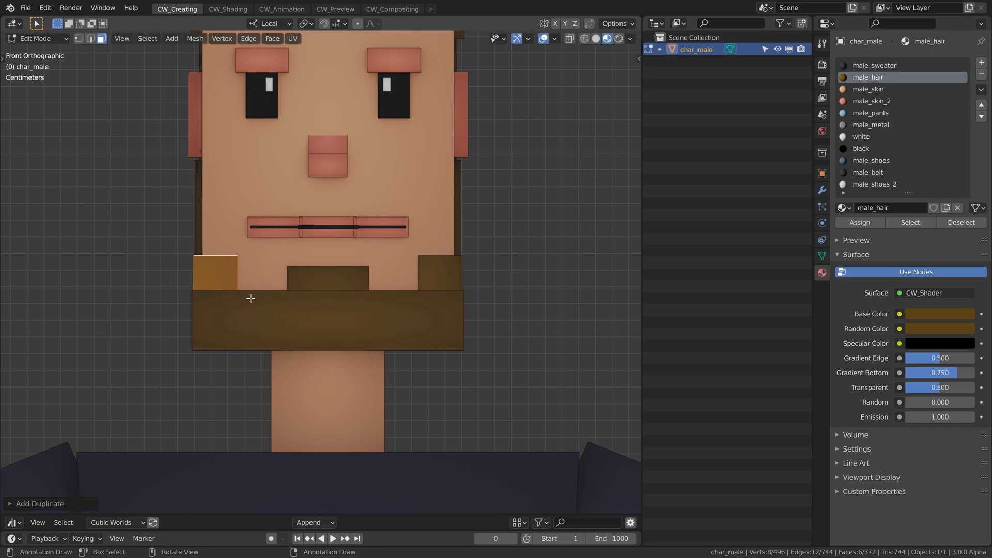
scroll("down", 3)
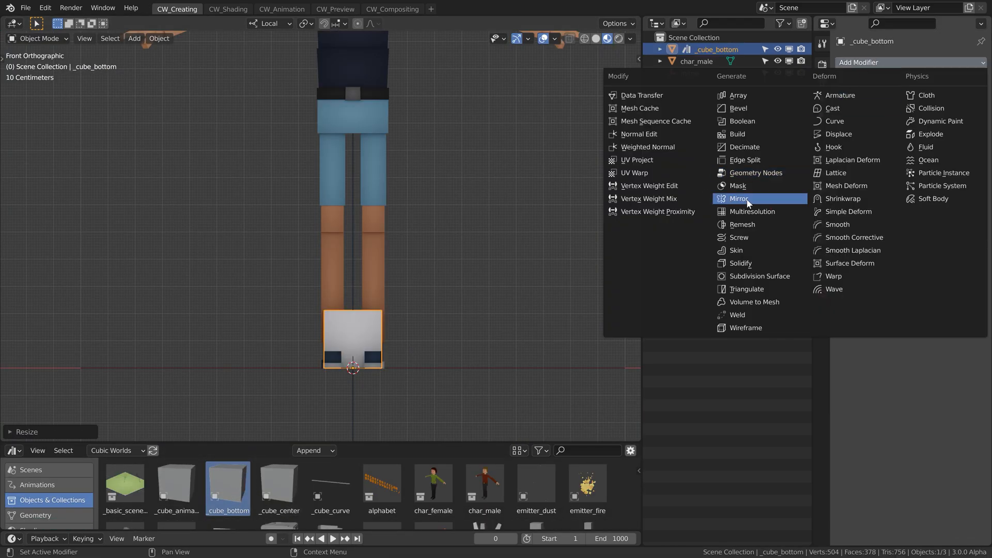
Step: Add a Mirror modifier to _cube_bottom across the mirror empty, then view its material
left_click(738, 198)
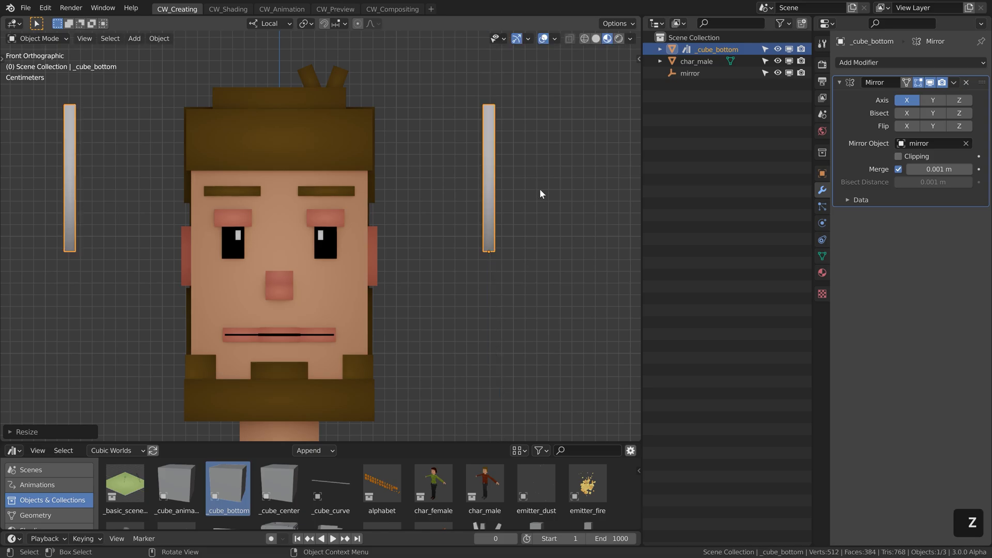
left_click(821, 273)
type("male_glasse")
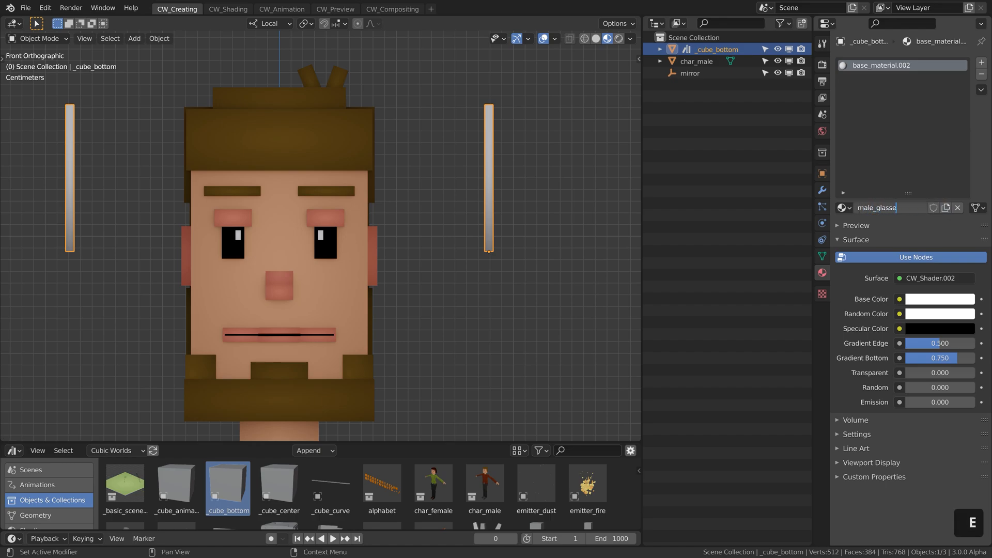
Step: Set the male_glasses_blue material's Base Color to dark blue
left_click(933, 278)
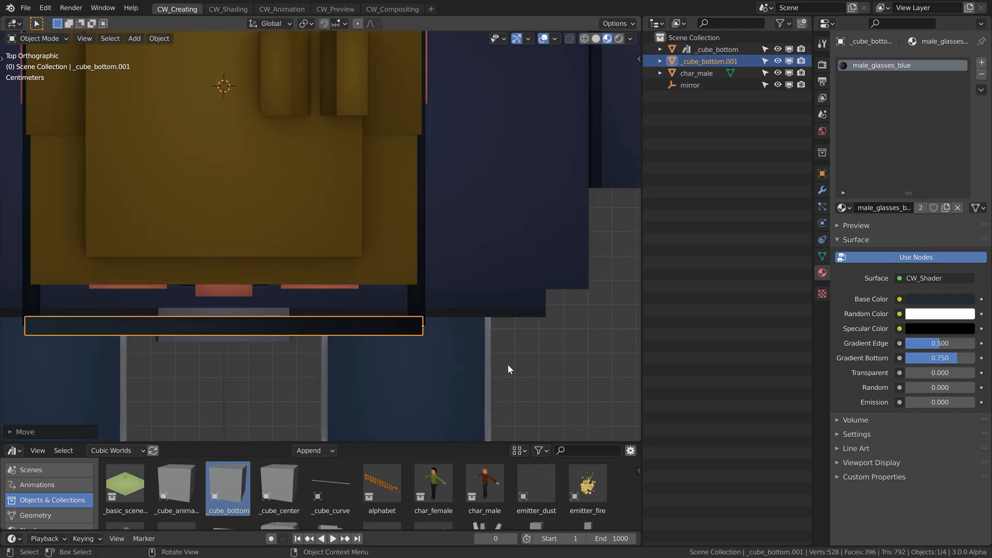
Step: Scale the frame bar thinner on Z and duplicate it for the other eye and the bridge
key("s")
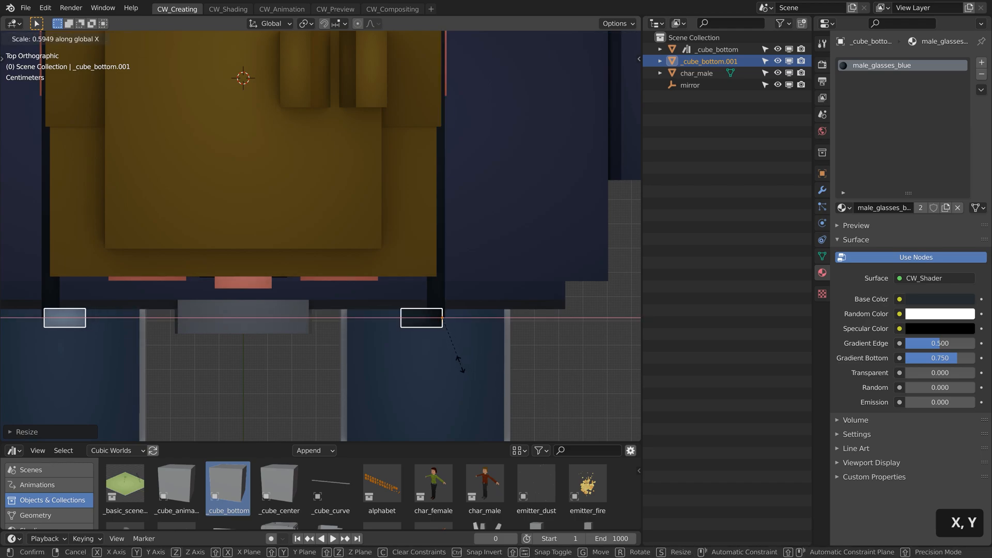
key("z")
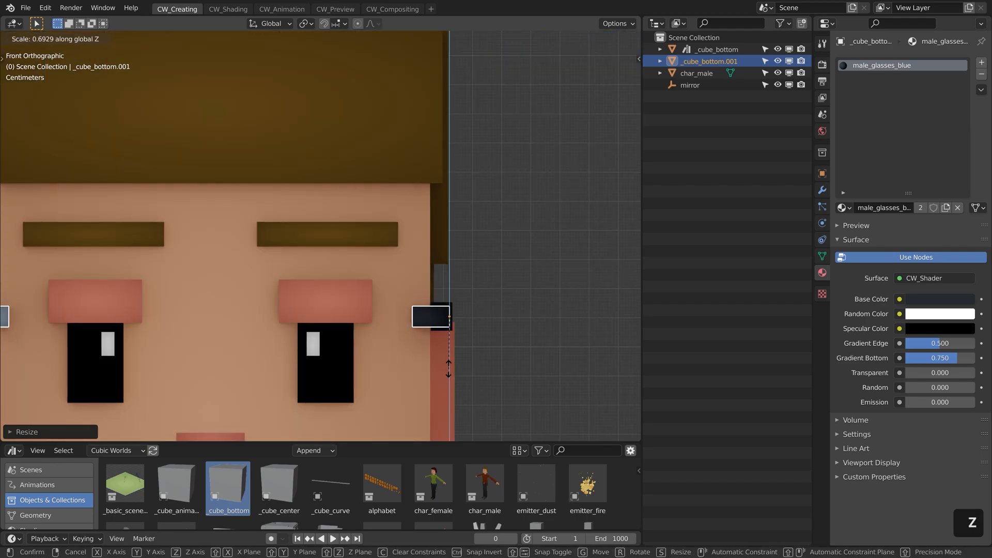
key("shift+d")
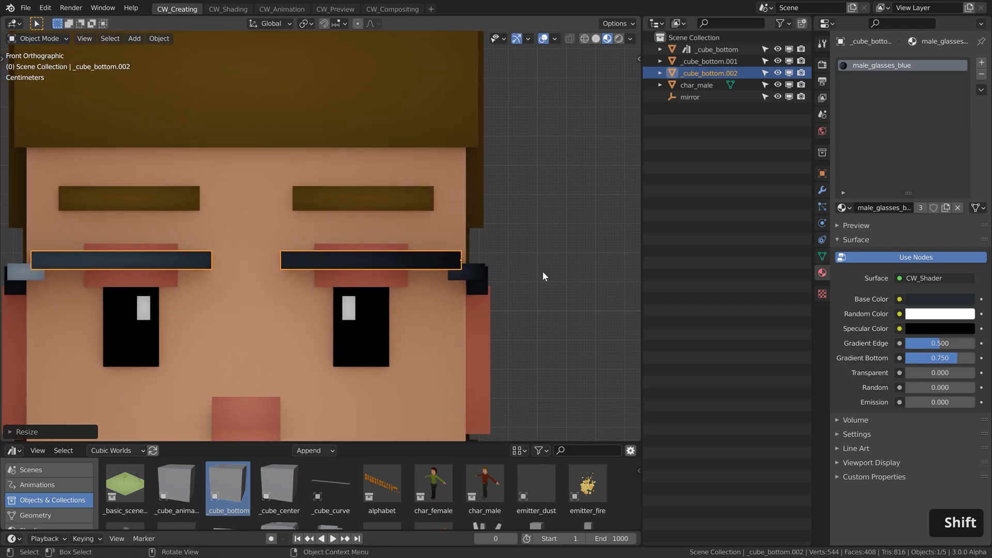
mouse_move(275, 264)
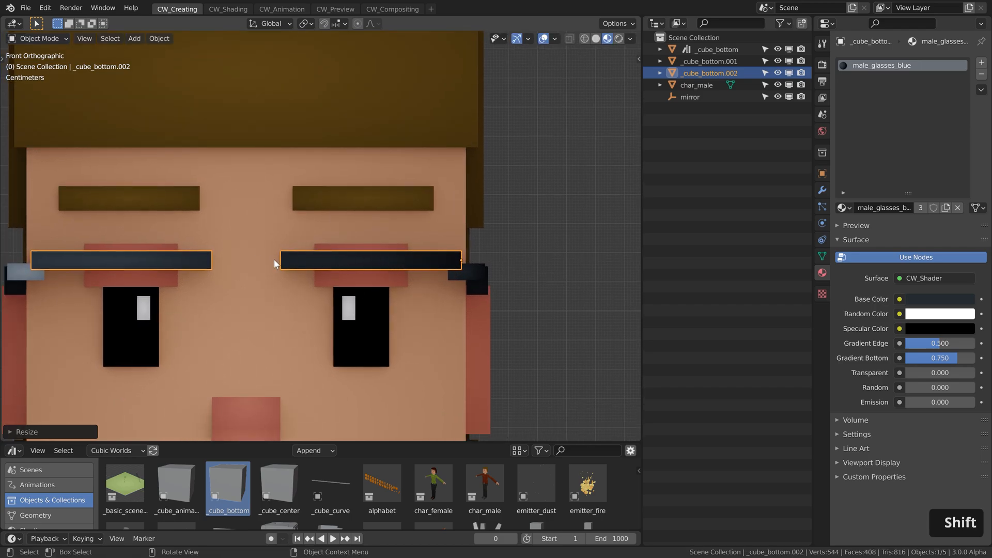
key("shift+d")
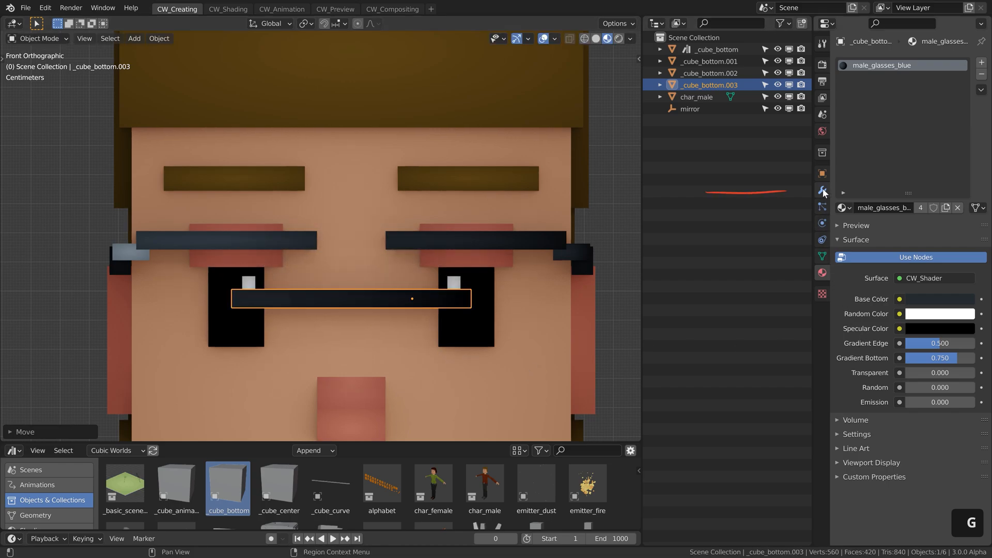
left_click(822, 190)
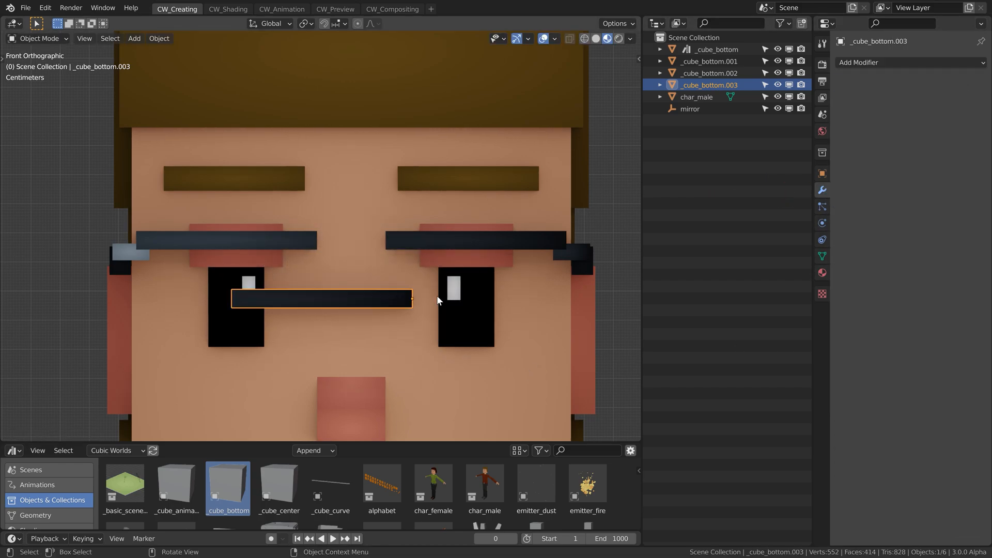
Step: Set Origin > Geometry to Origin on the selected lens piece
right_click(437, 301)
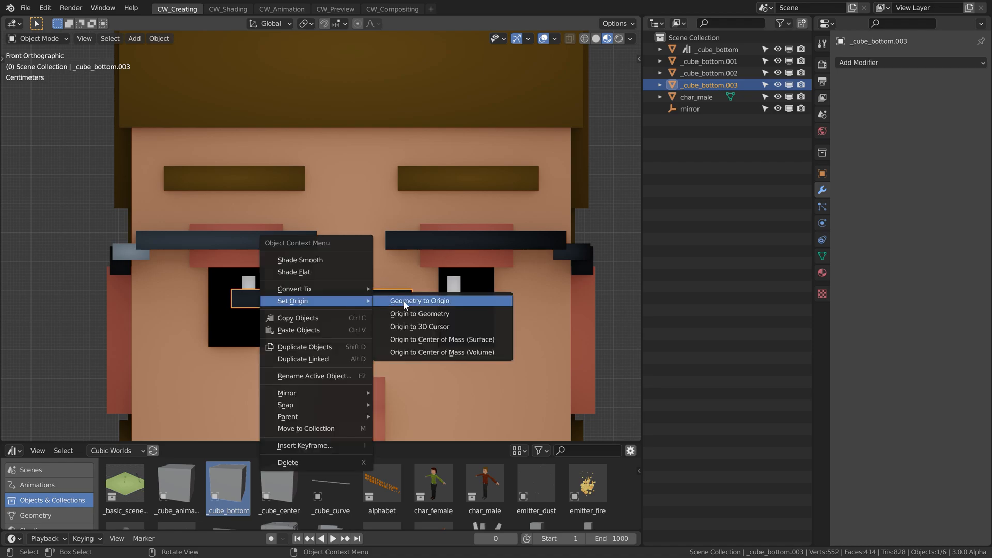
left_click(420, 300)
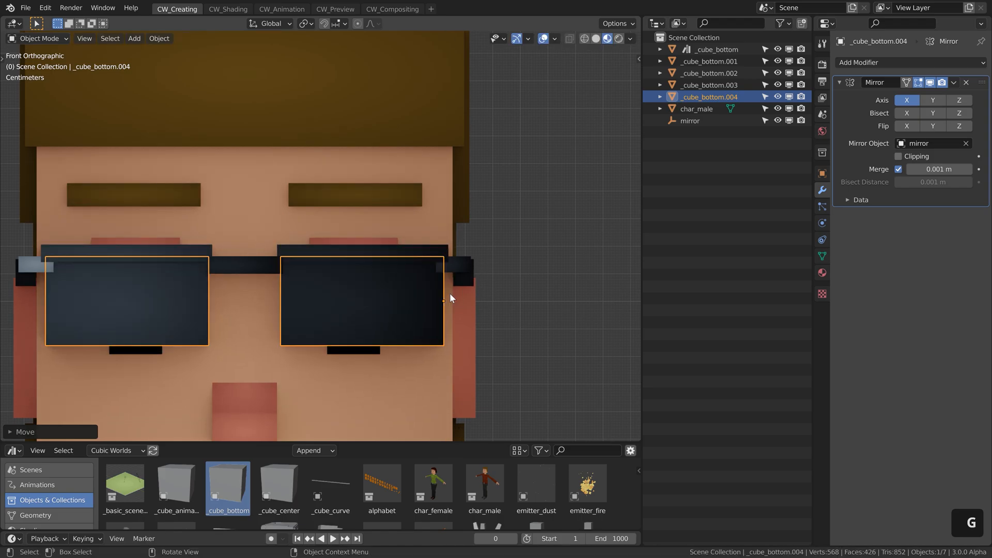
Step: Give the lens material a pale Base Color and 0.1 transparency
left_click(821, 256)
type("male_glasses_gl")
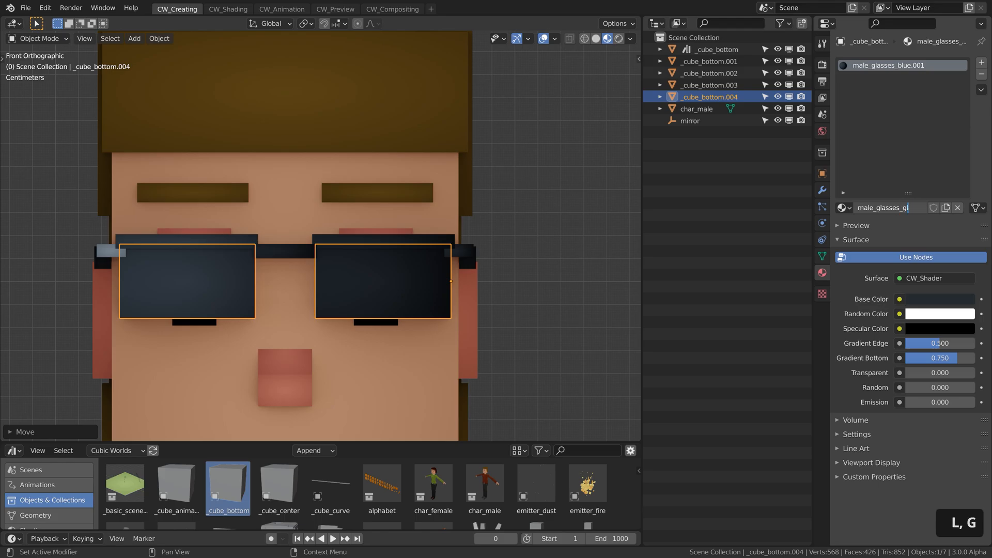
left_click(929, 278)
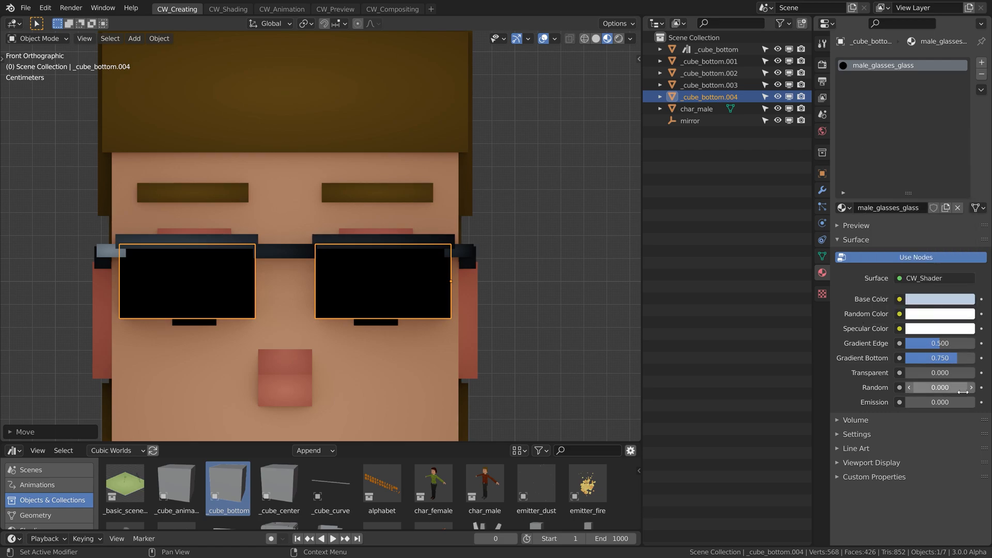
left_click(939, 372)
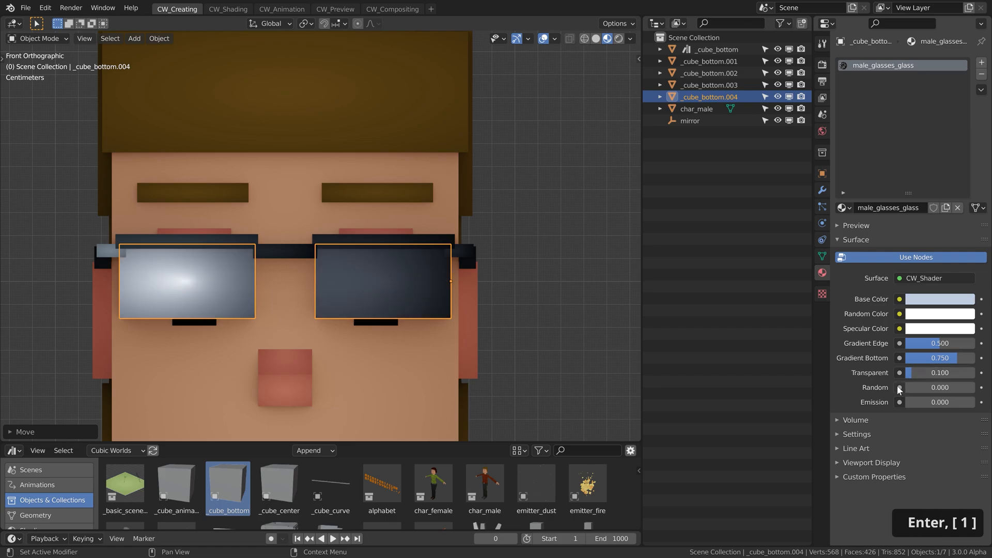
Step: Set male_glasses_glass Blend Mode to Alpha Blend and Shadow Mode to Alpha Hashed
left_click(857, 434)
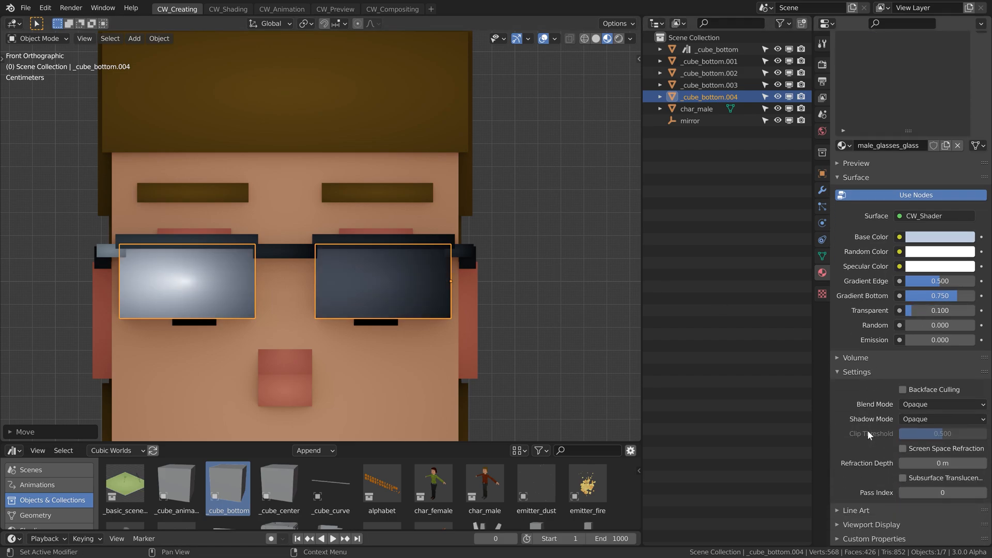
left_click(940, 403)
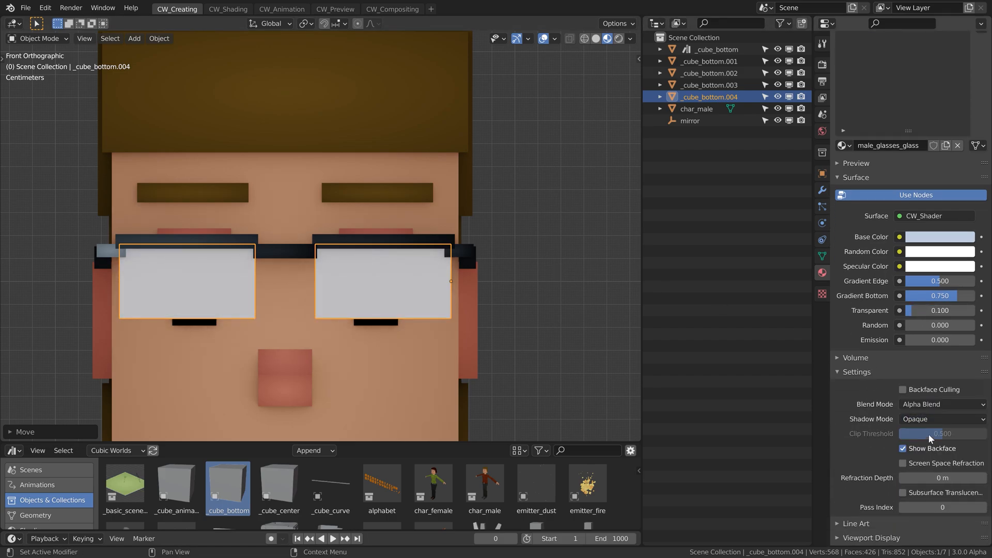
left_click(940, 419)
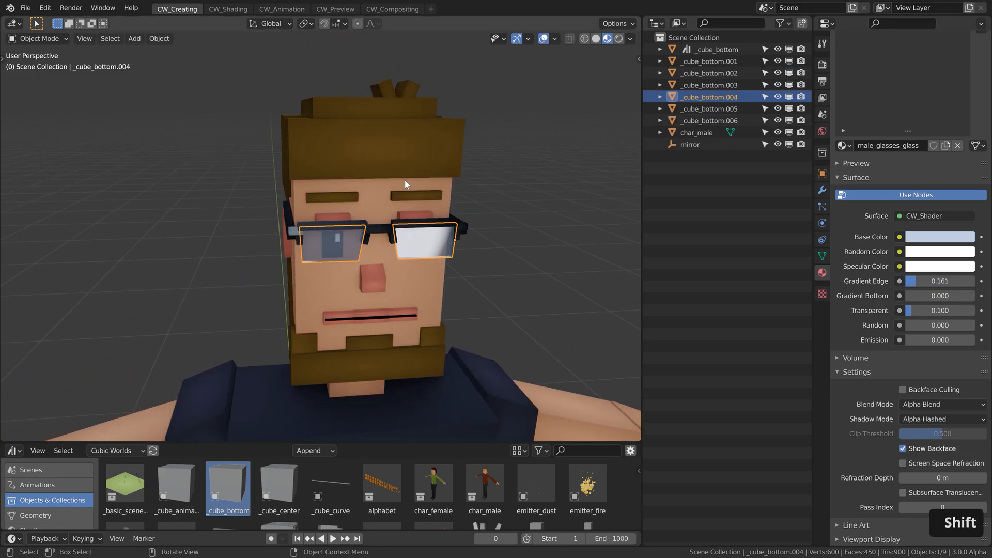
Step: Select all glasses pieces and apply Visual Geometry to Mesh
left_click(709, 120)
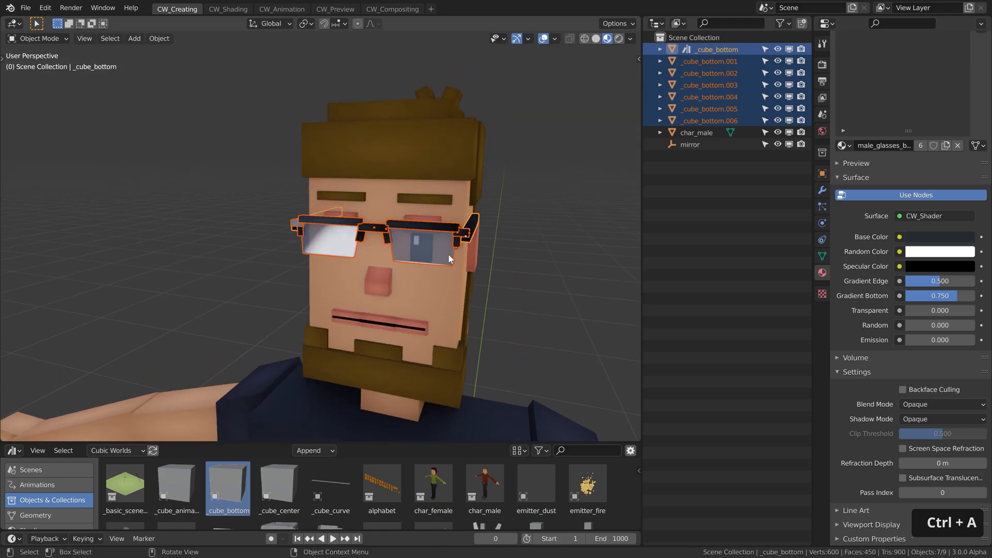
key("ctrl+a")
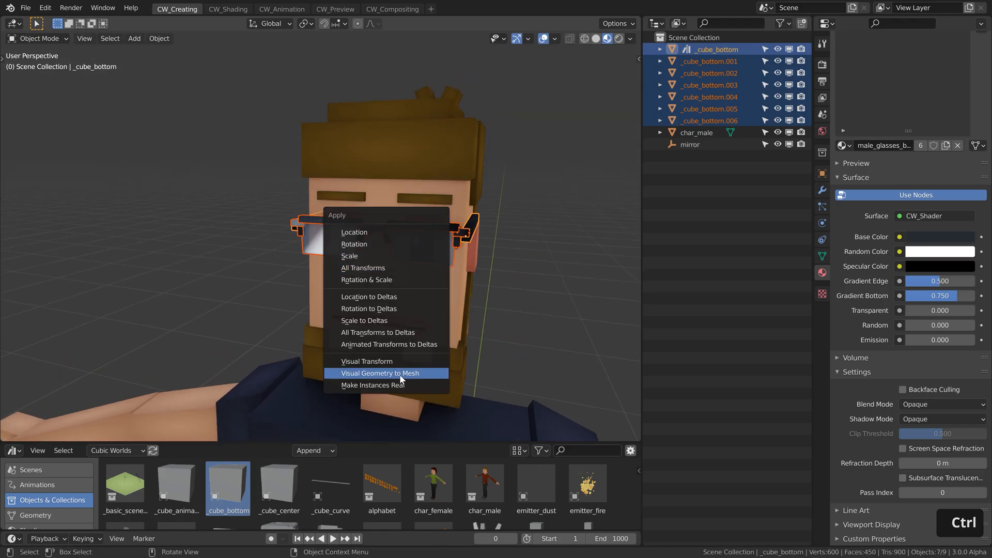
left_click(380, 373)
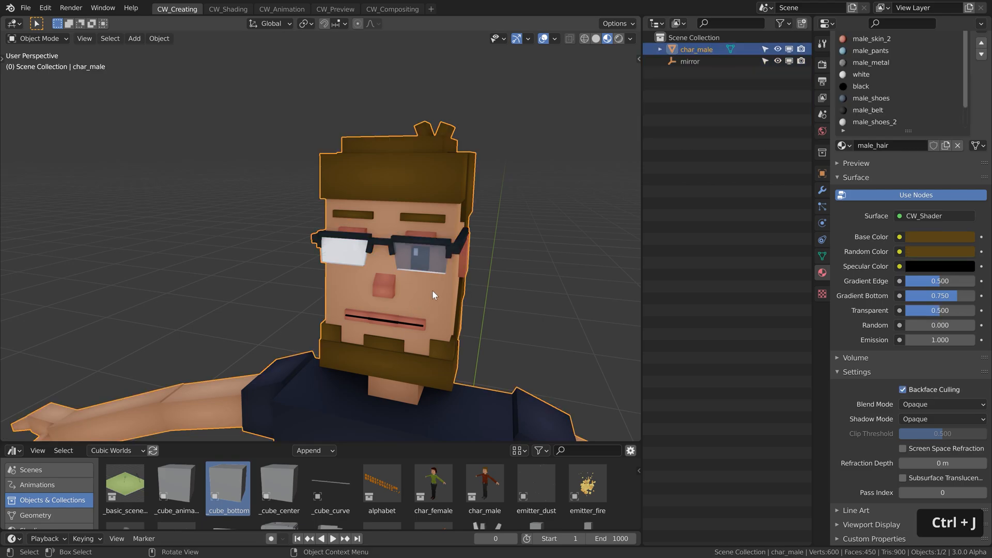
Step: Enter Edit Mode on the joined char_male mesh and select all its geometry
key("Tab")
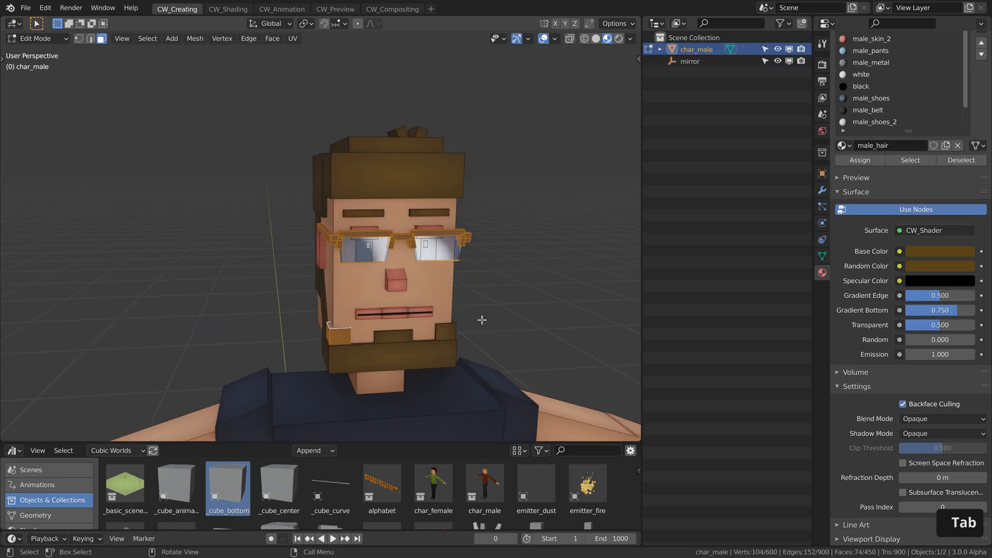
key("a")
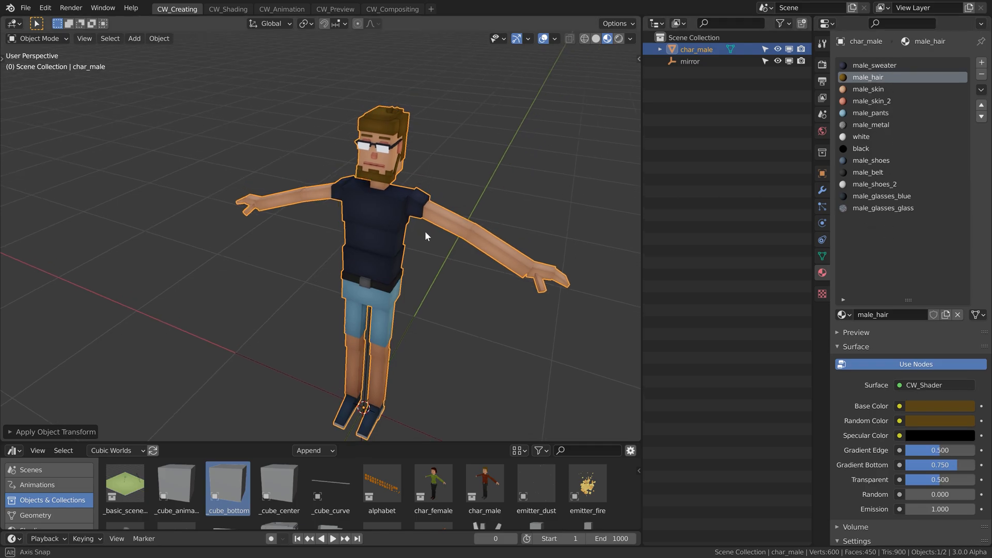
Step: Batch rename the materials, replacing 'male' with 'zach'
key("ctrl+F2")
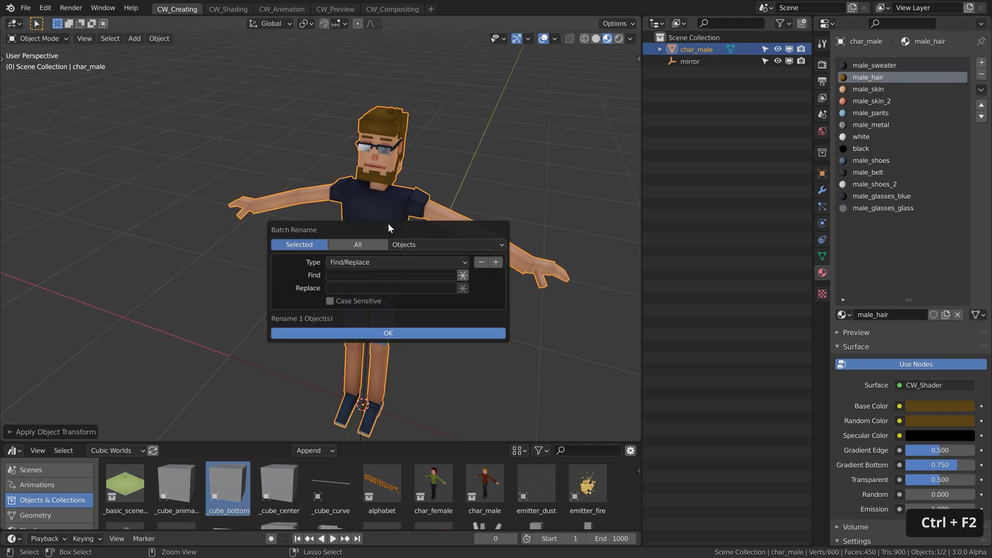
mouse_move(293, 235)
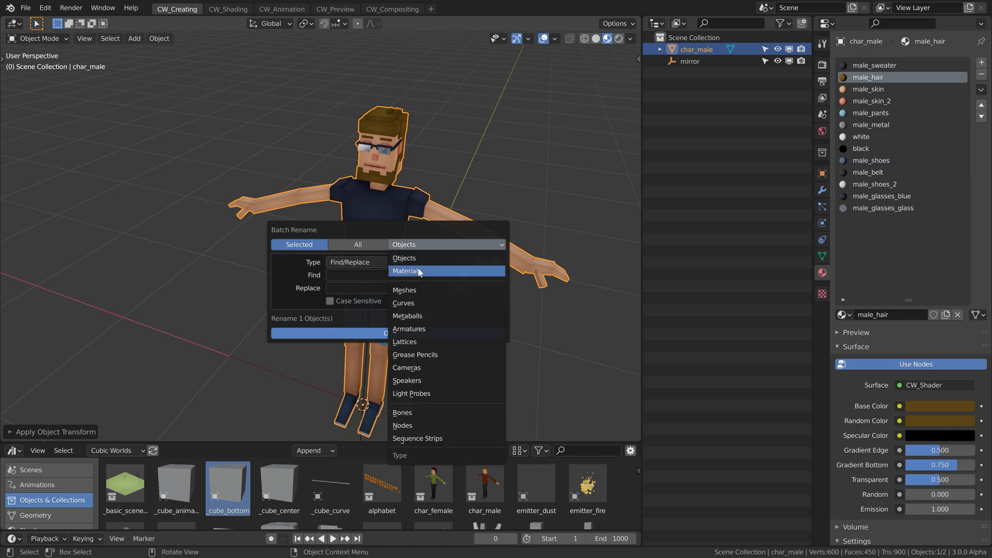
left_click(405, 271)
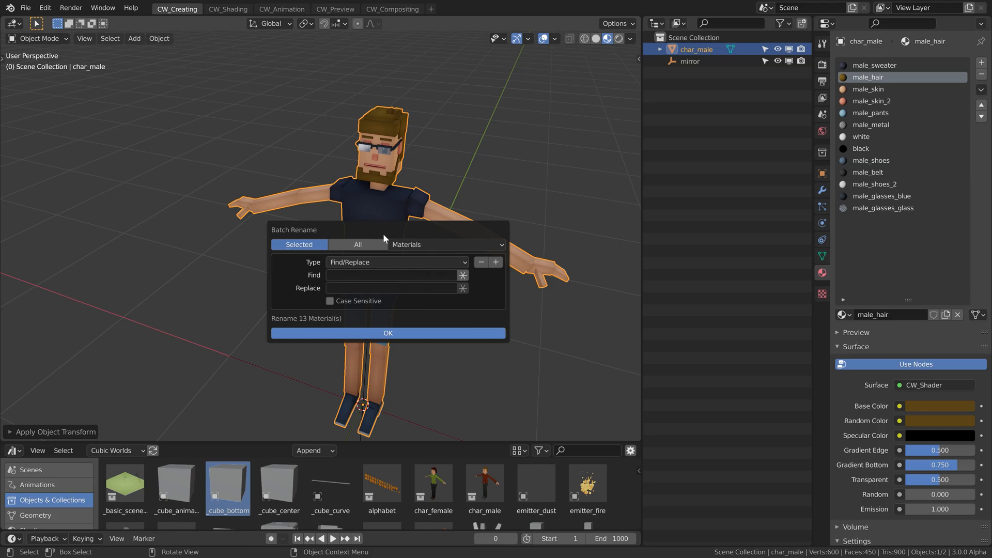
type("male")
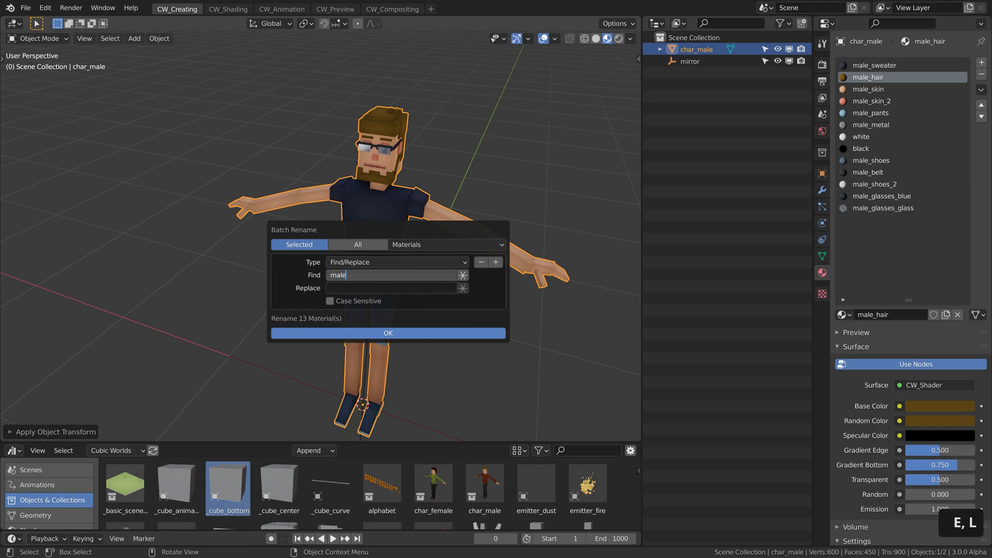
type("zach")
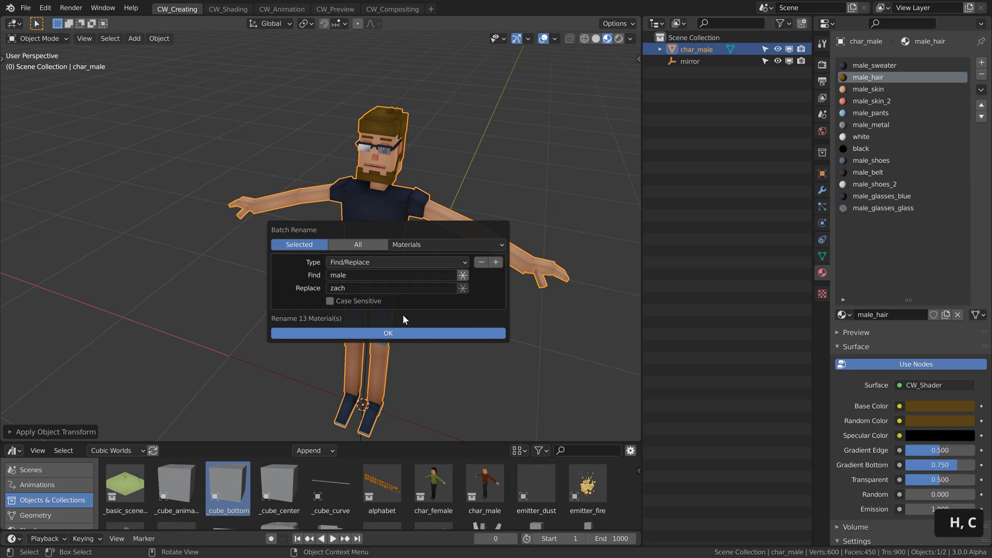
left_click(387, 333)
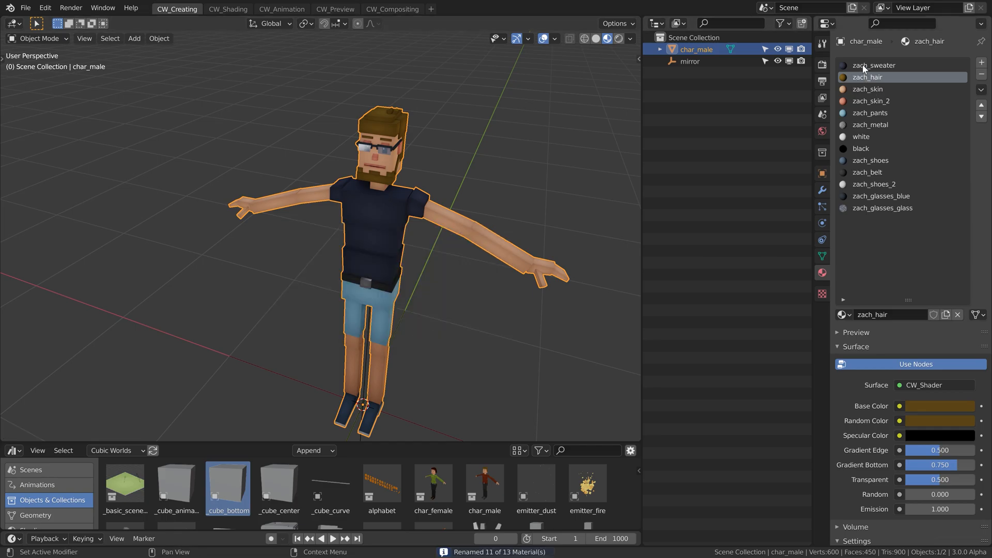